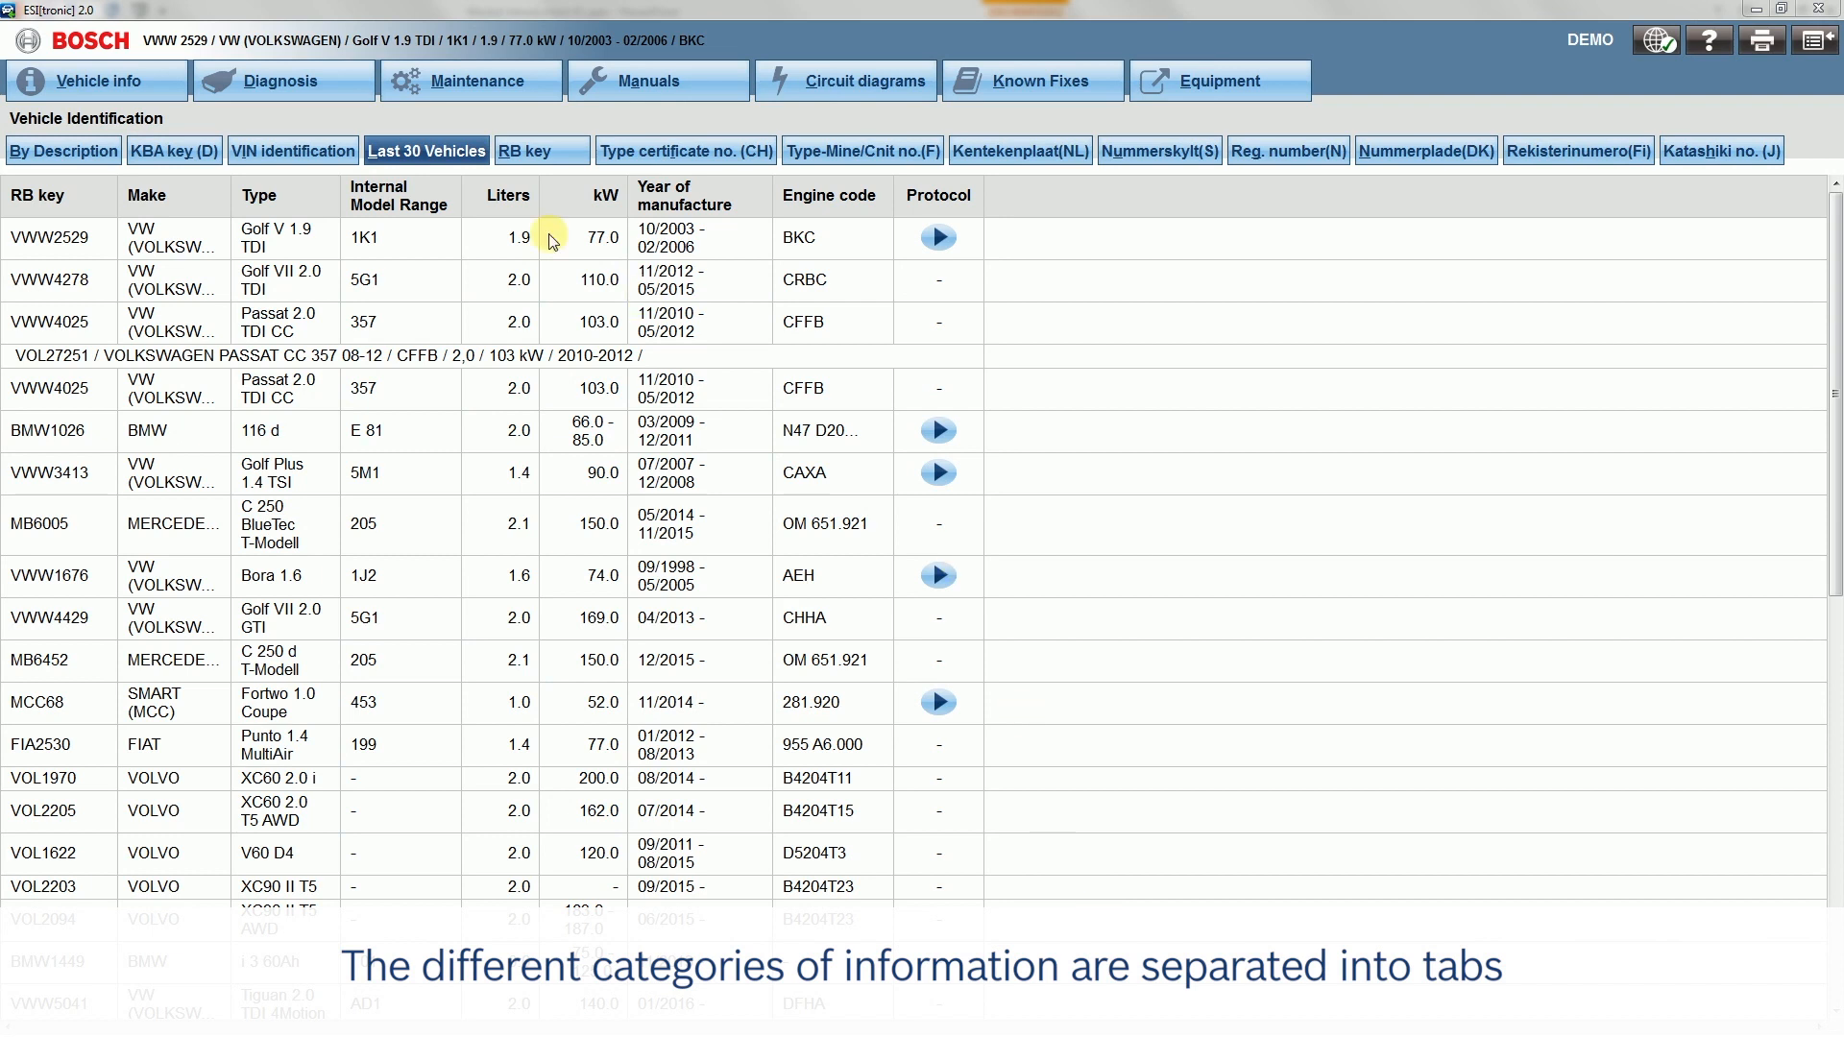
mouse_move(774, 123)
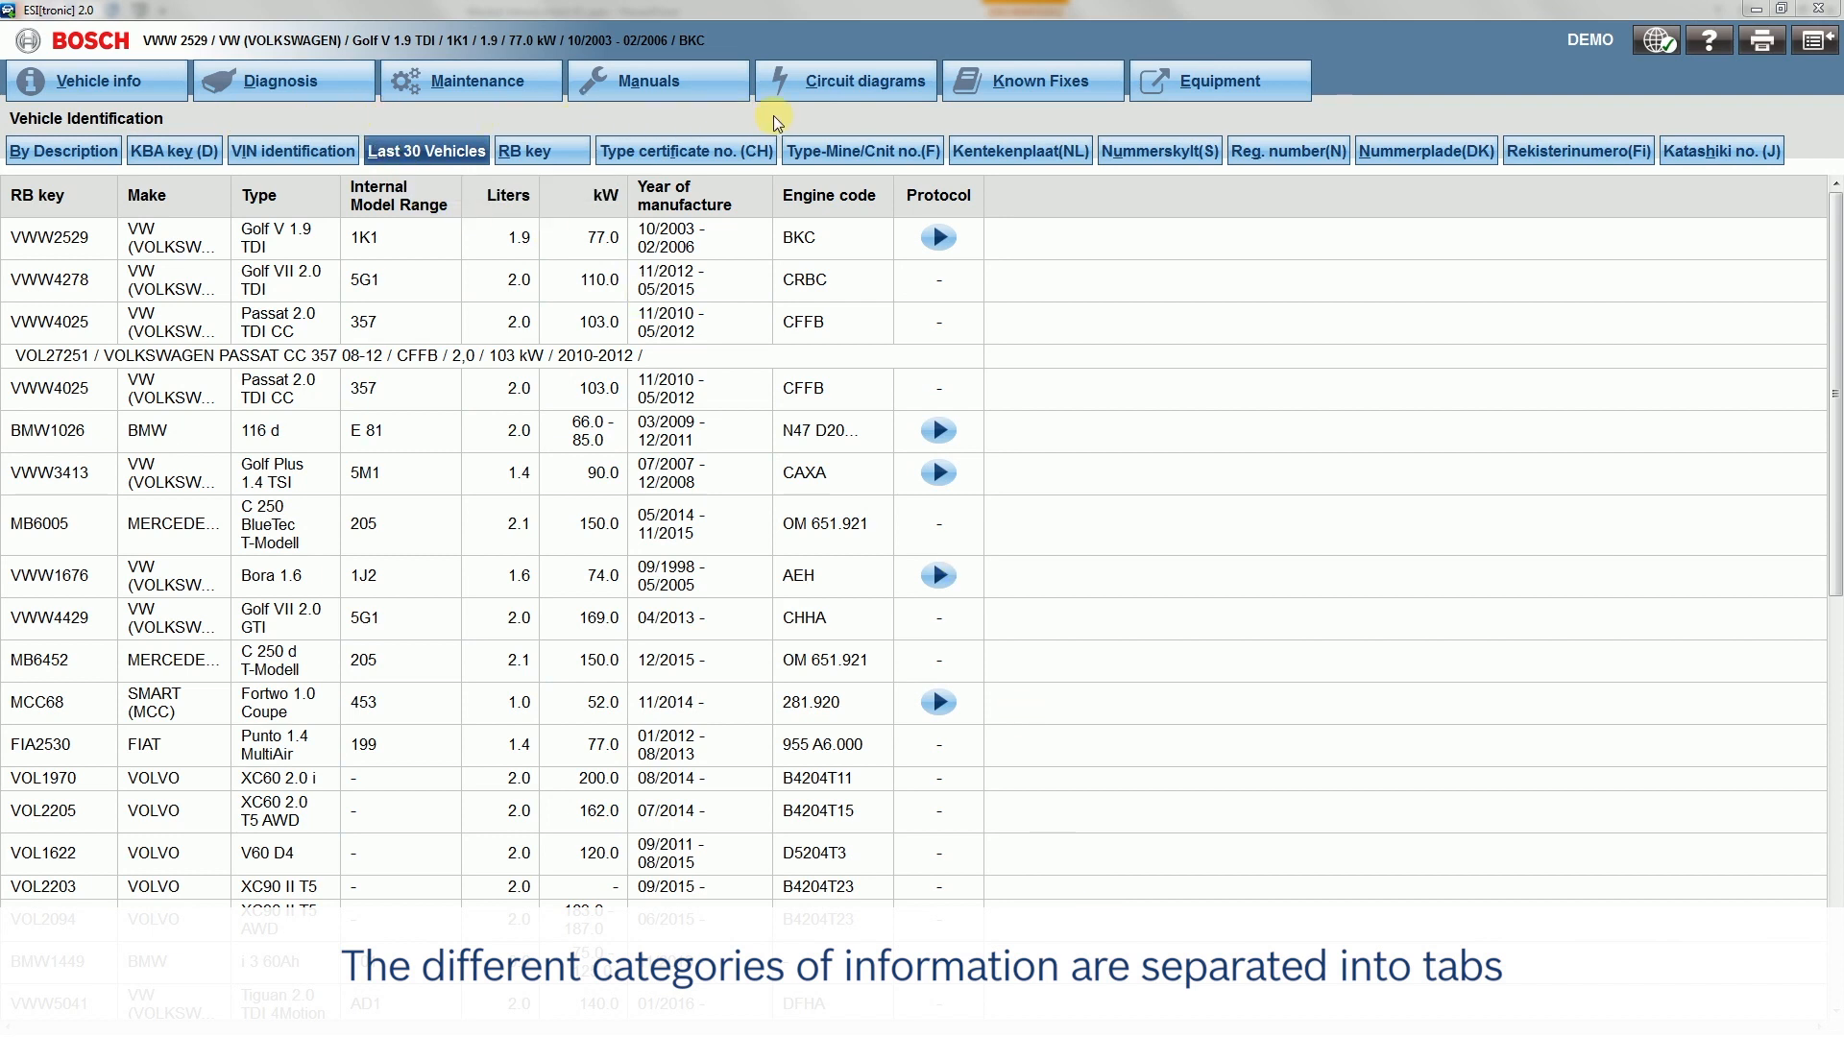
mouse_move(632, 56)
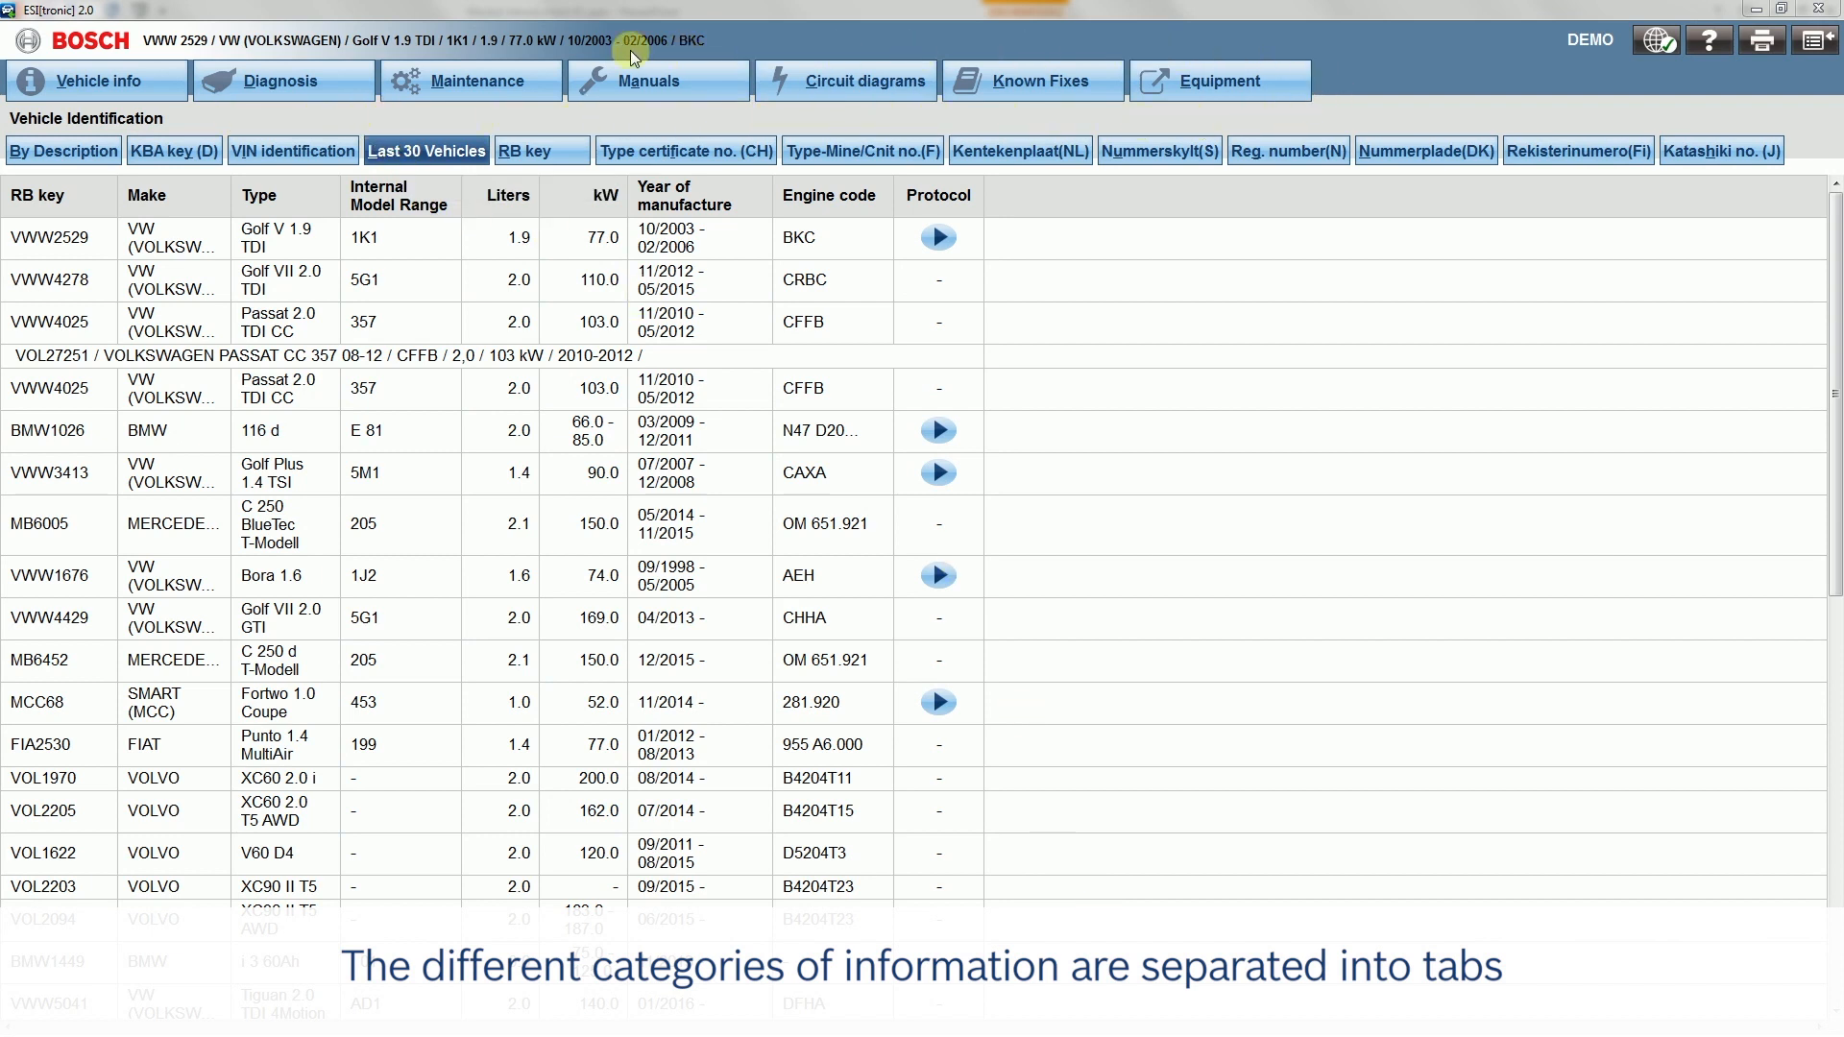
- Show the Maintenance service schedules for the Golf V 1.9 TDI
click(469, 81)
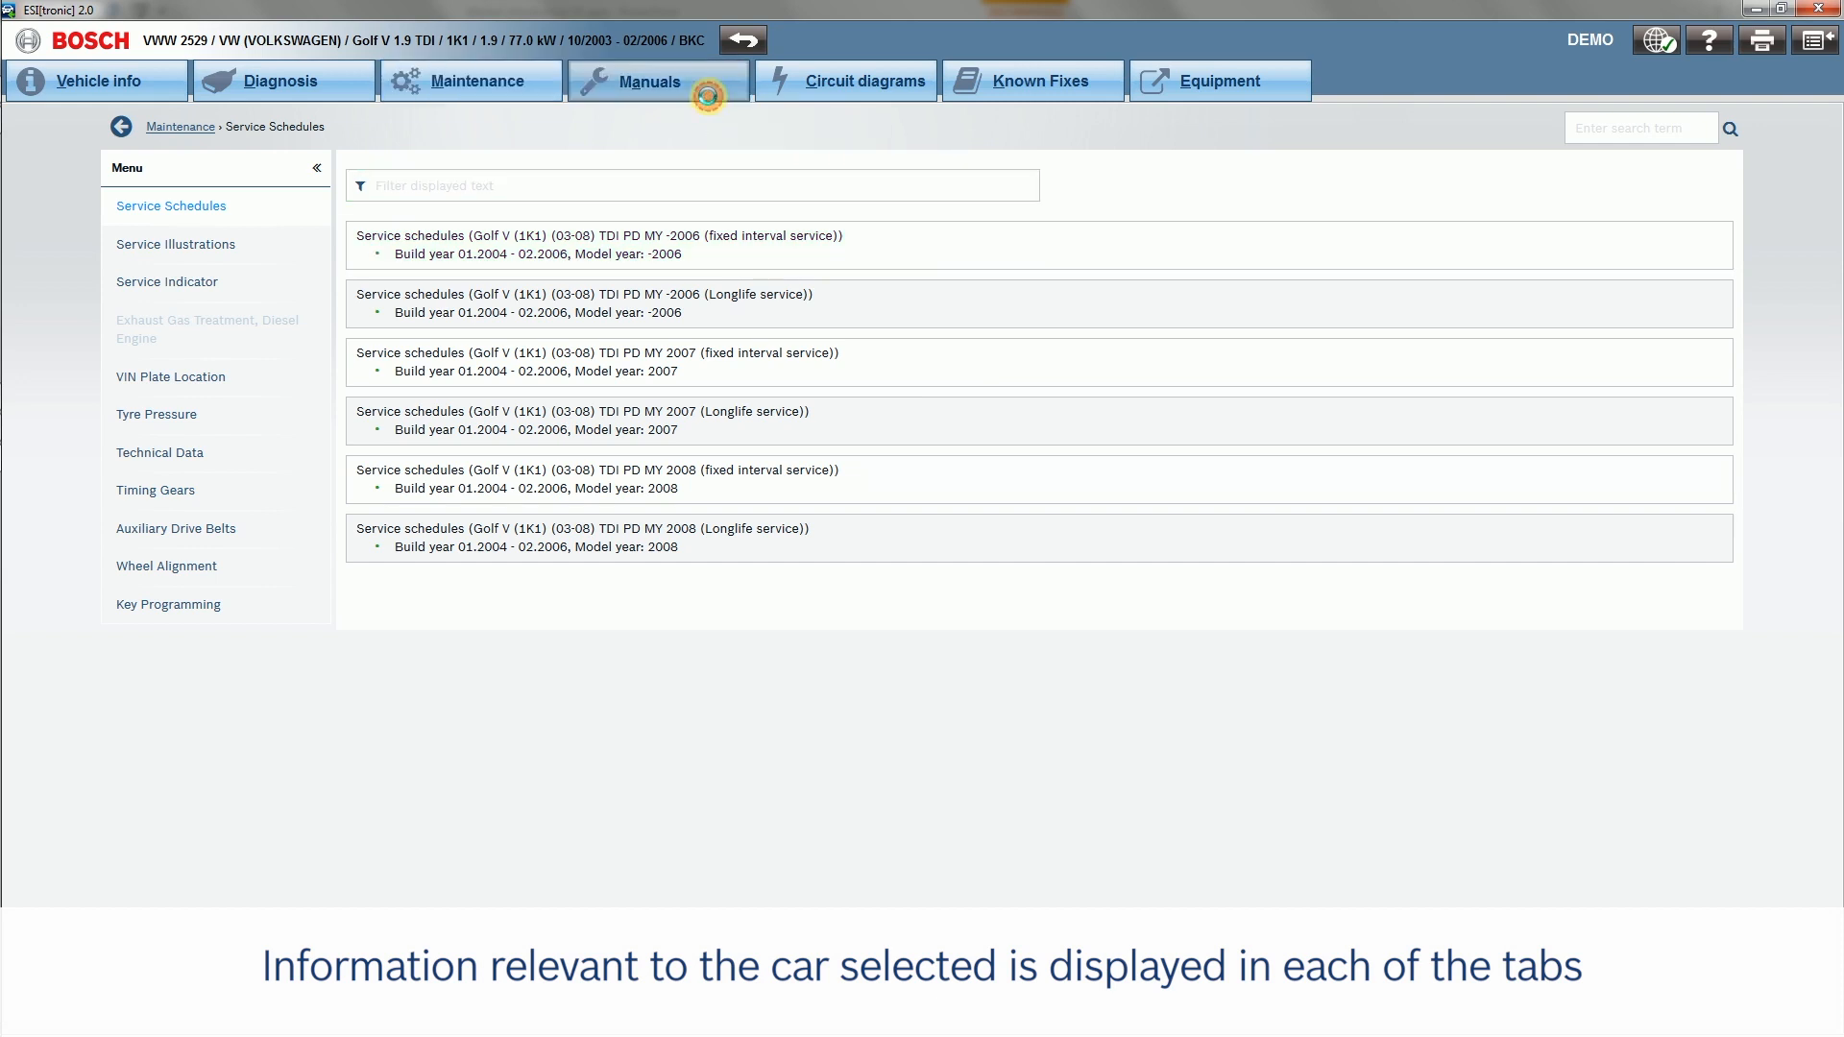
- Browse the Golf's manuals, circuit diagrams and known fixes, ending back on the manuals list
click(657, 80)
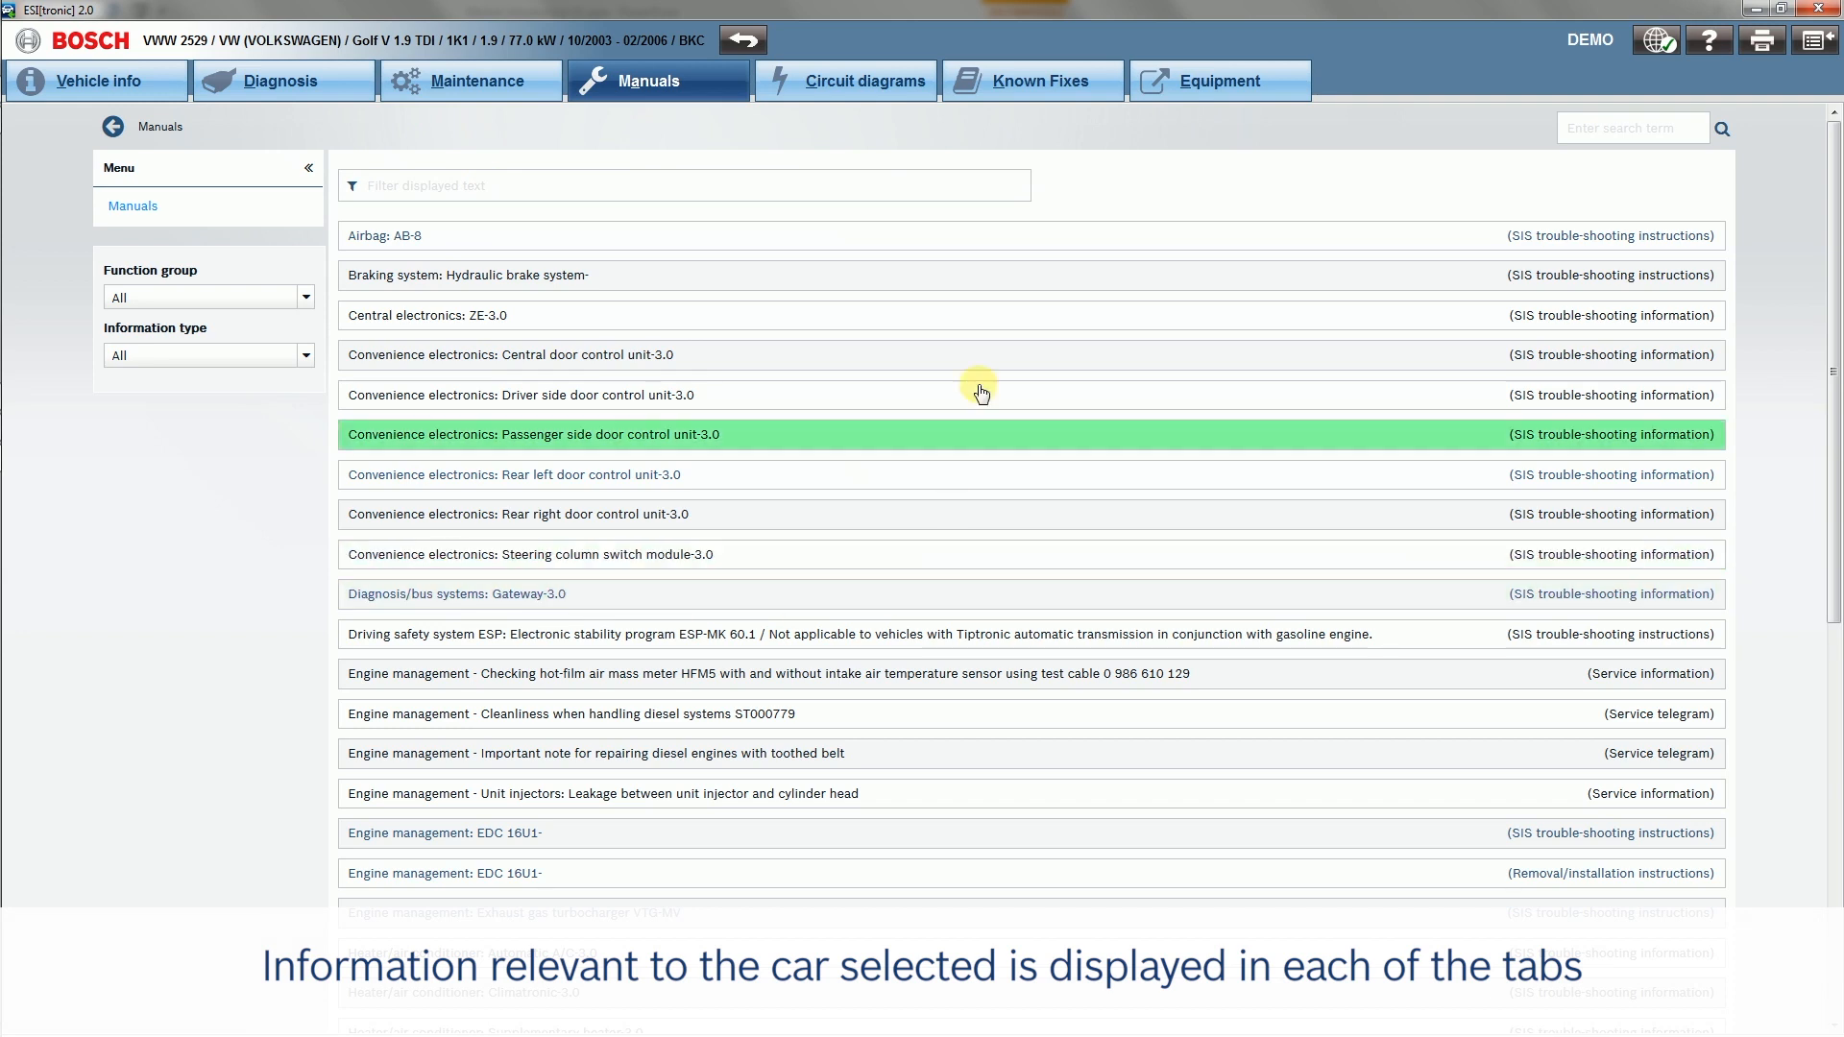
click(861, 80)
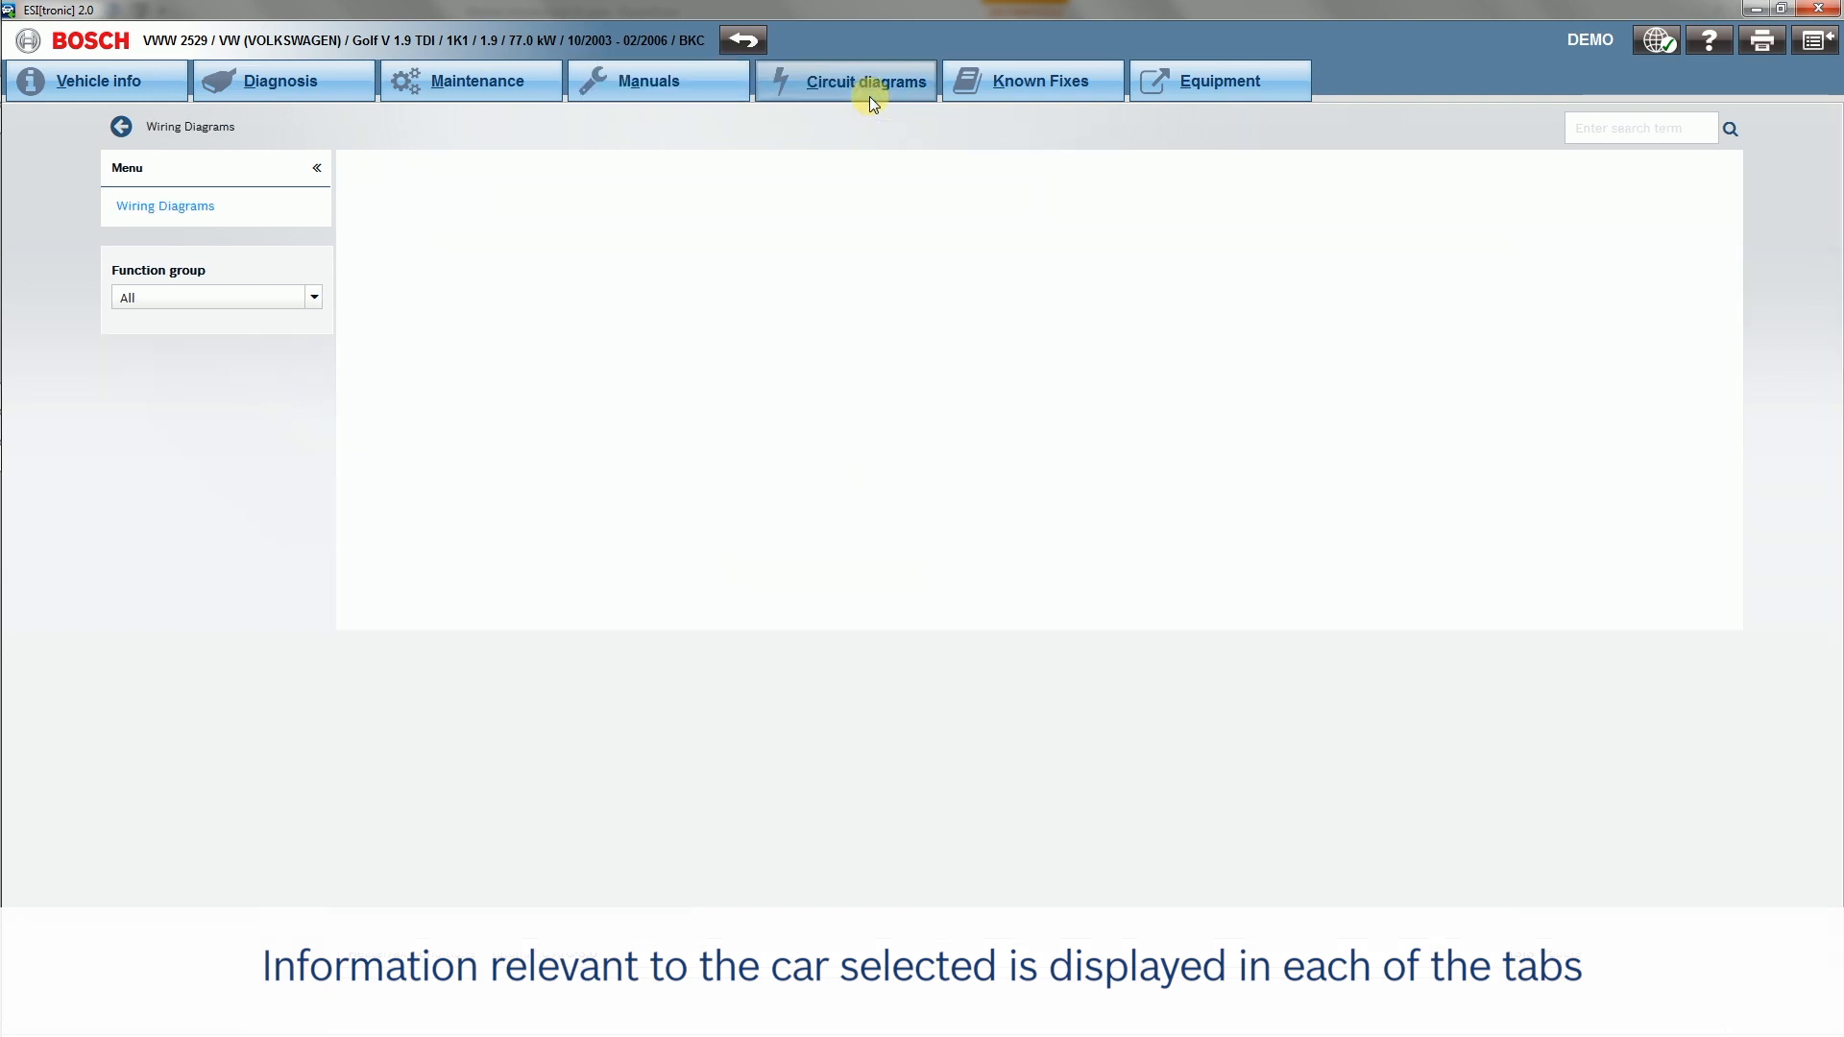
click(864, 80)
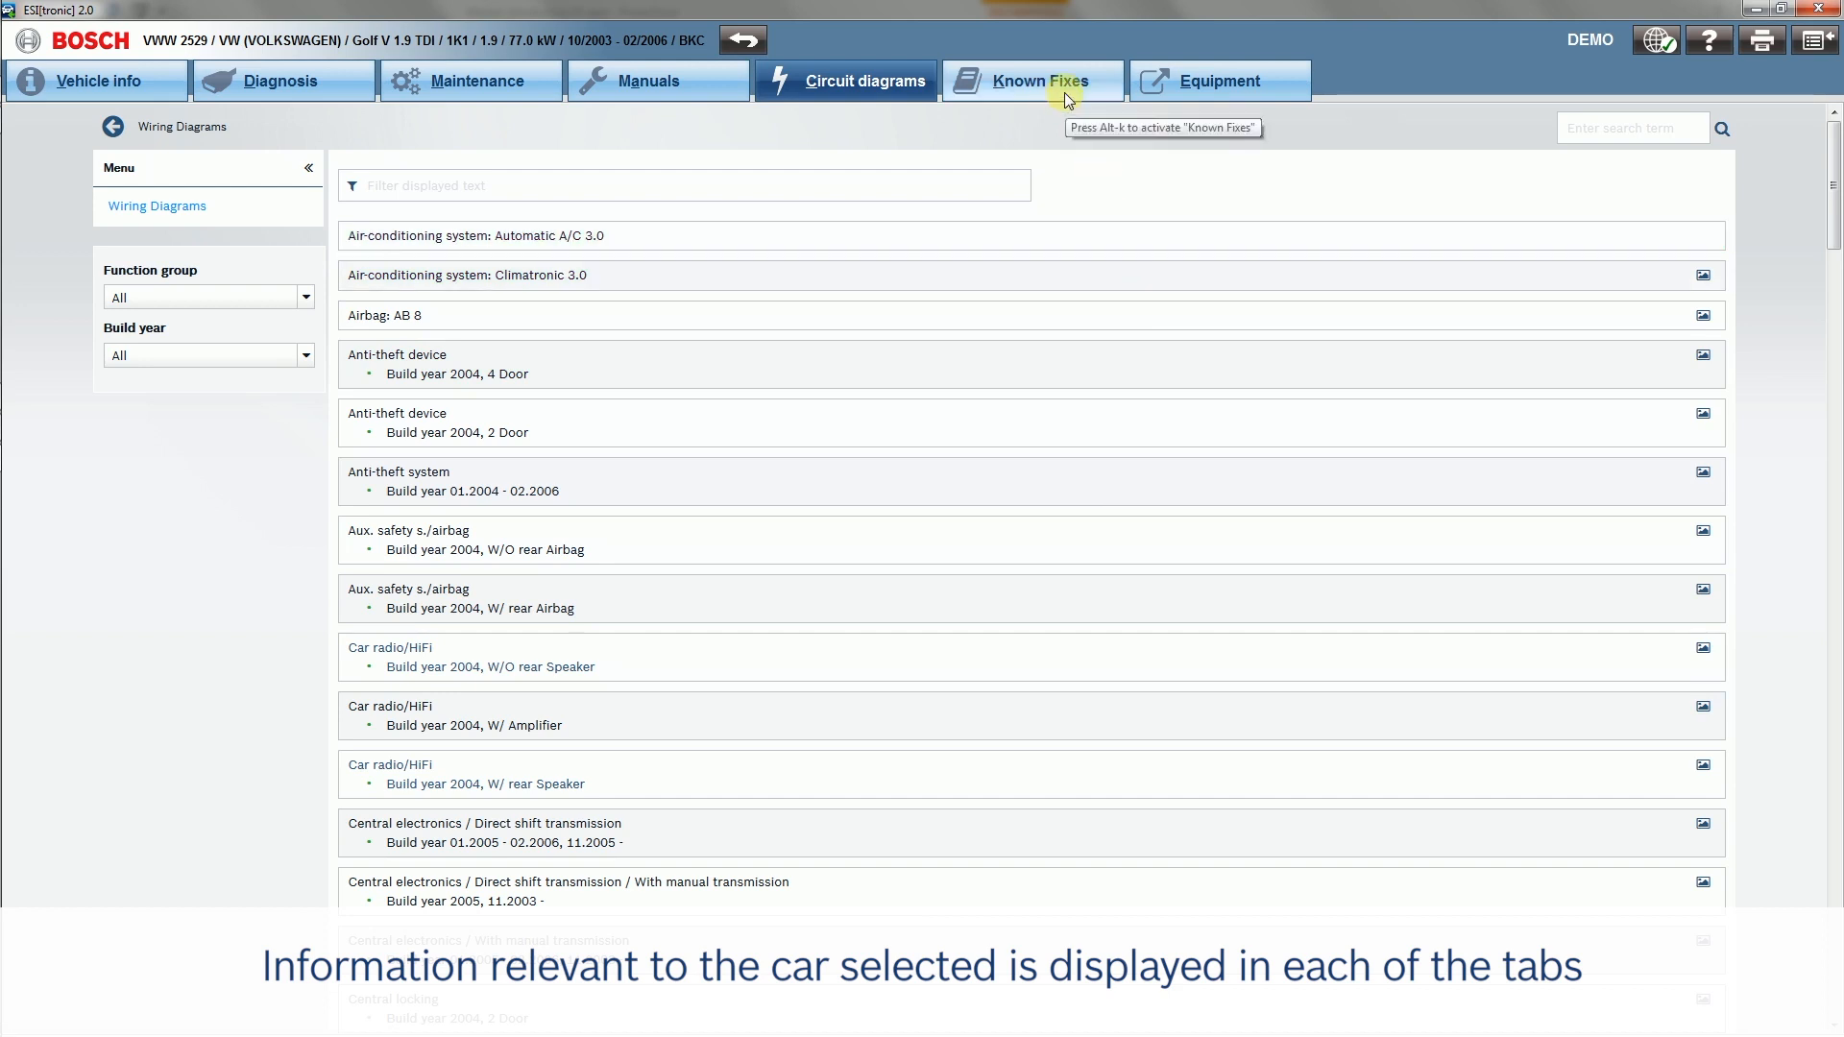
click(1030, 81)
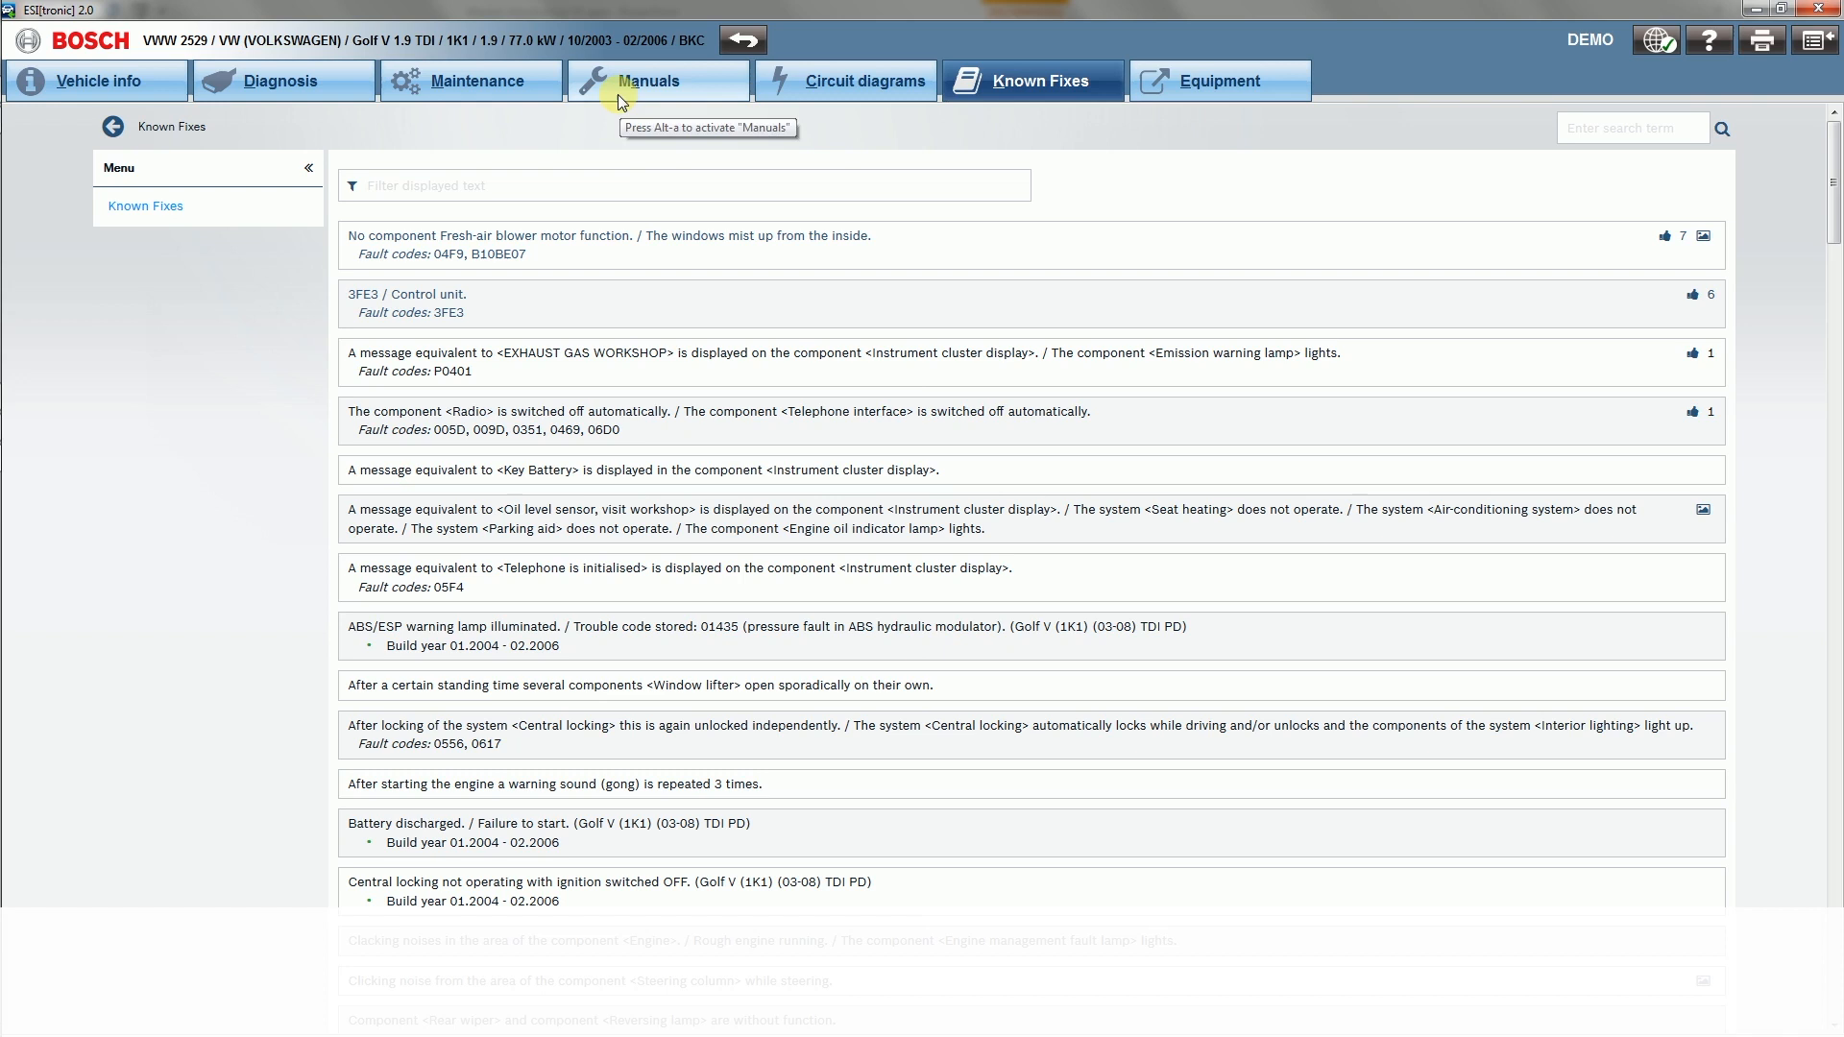
click(659, 81)
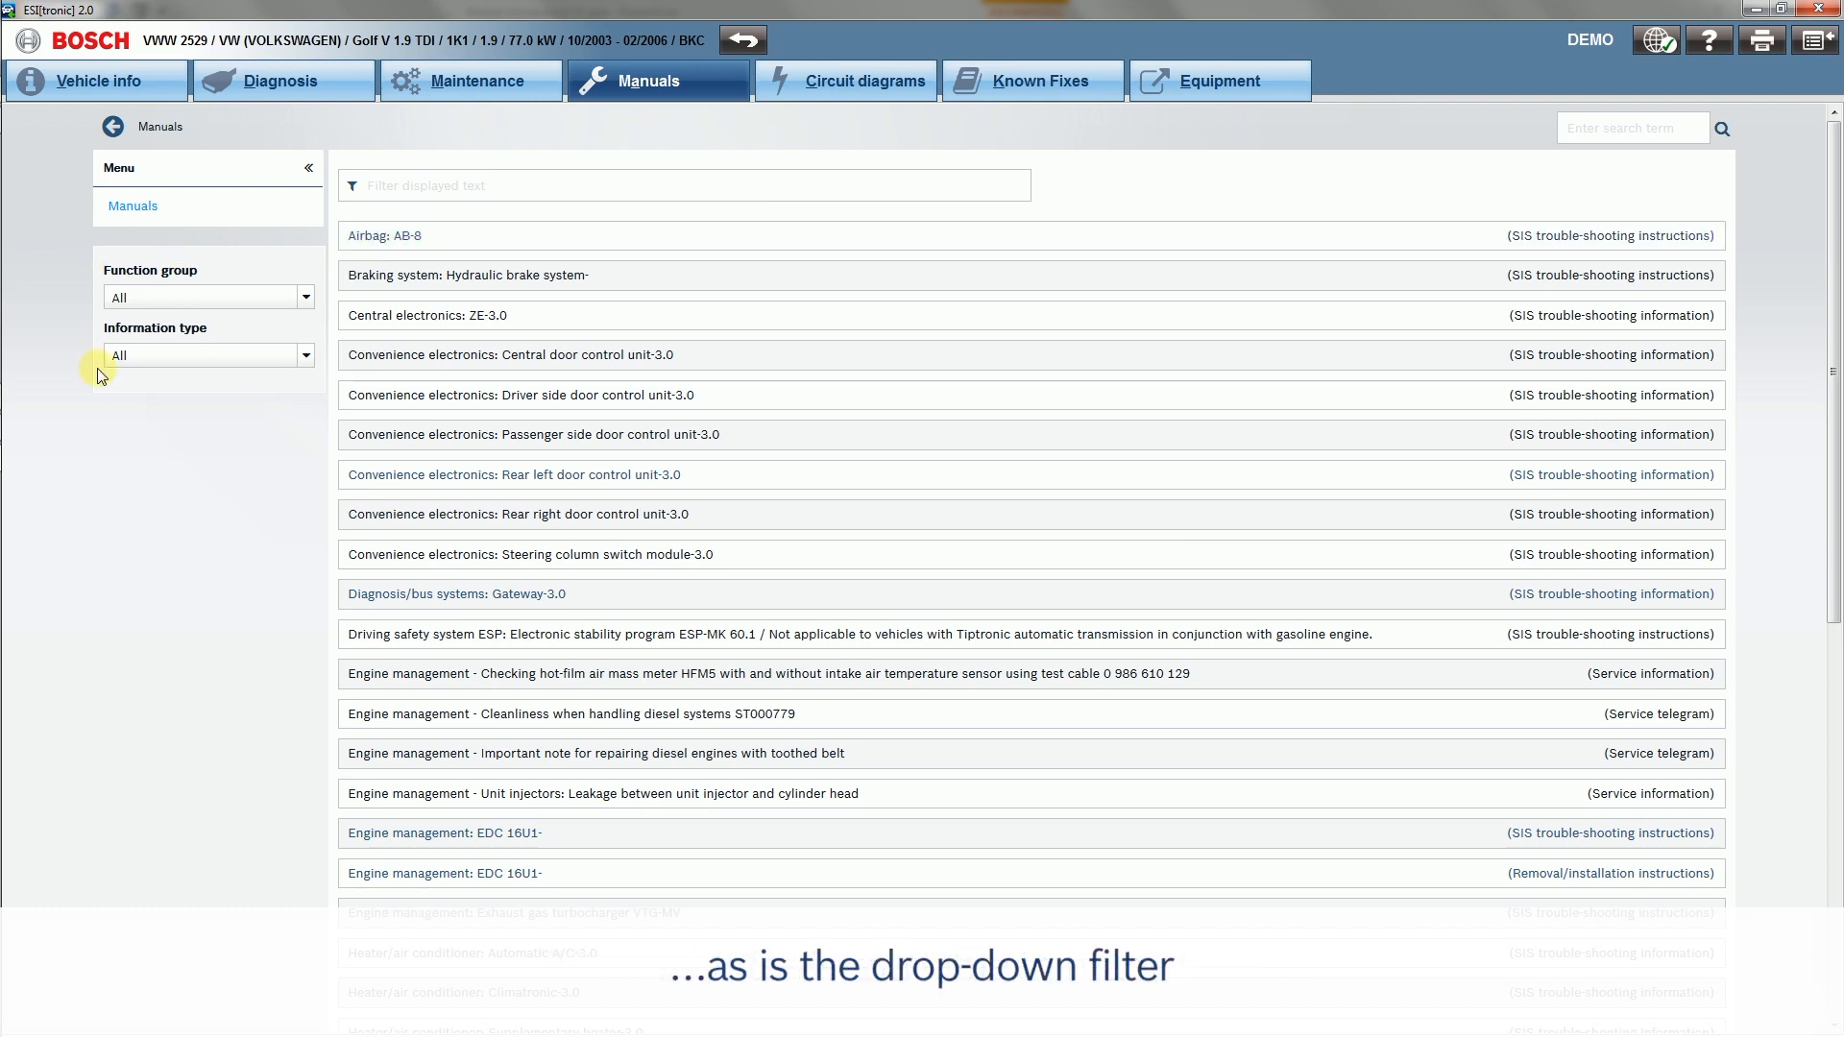
mouse_move(184, 304)
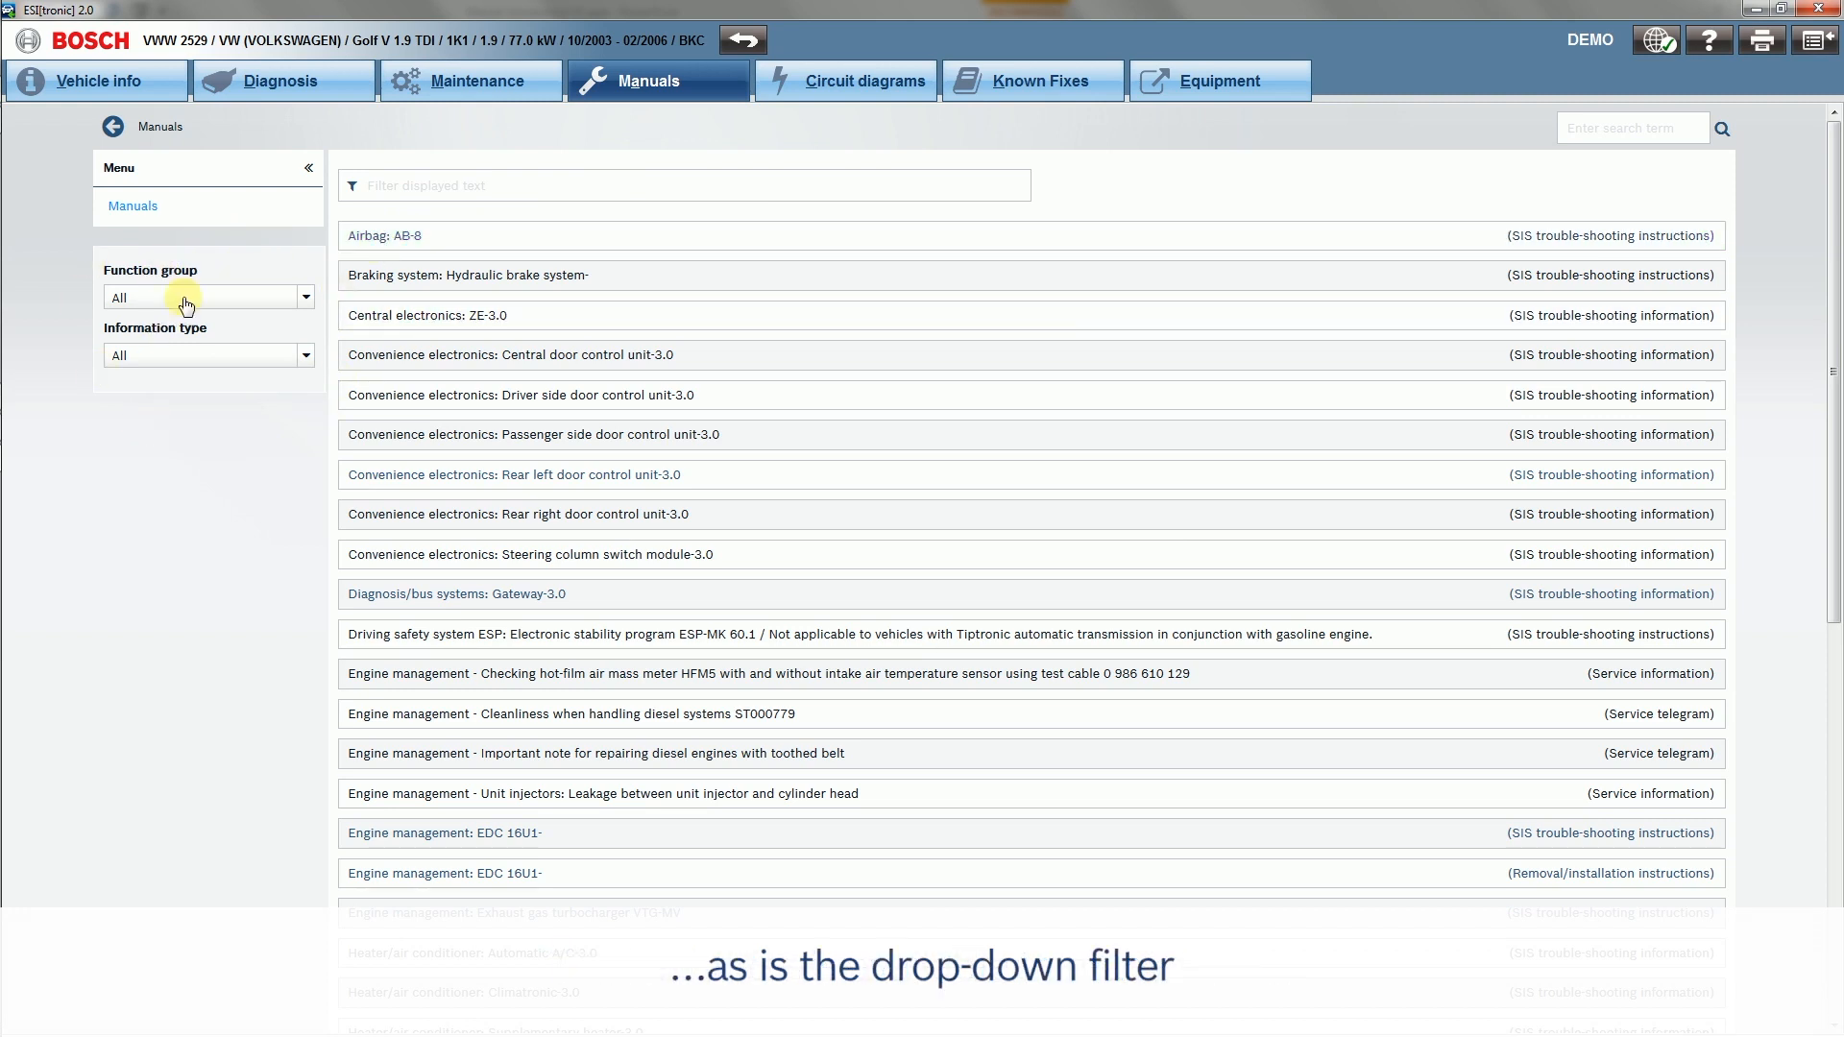
- Filter the manuals list by the text 'engin', then select the filter text to clear it
click(498, 185)
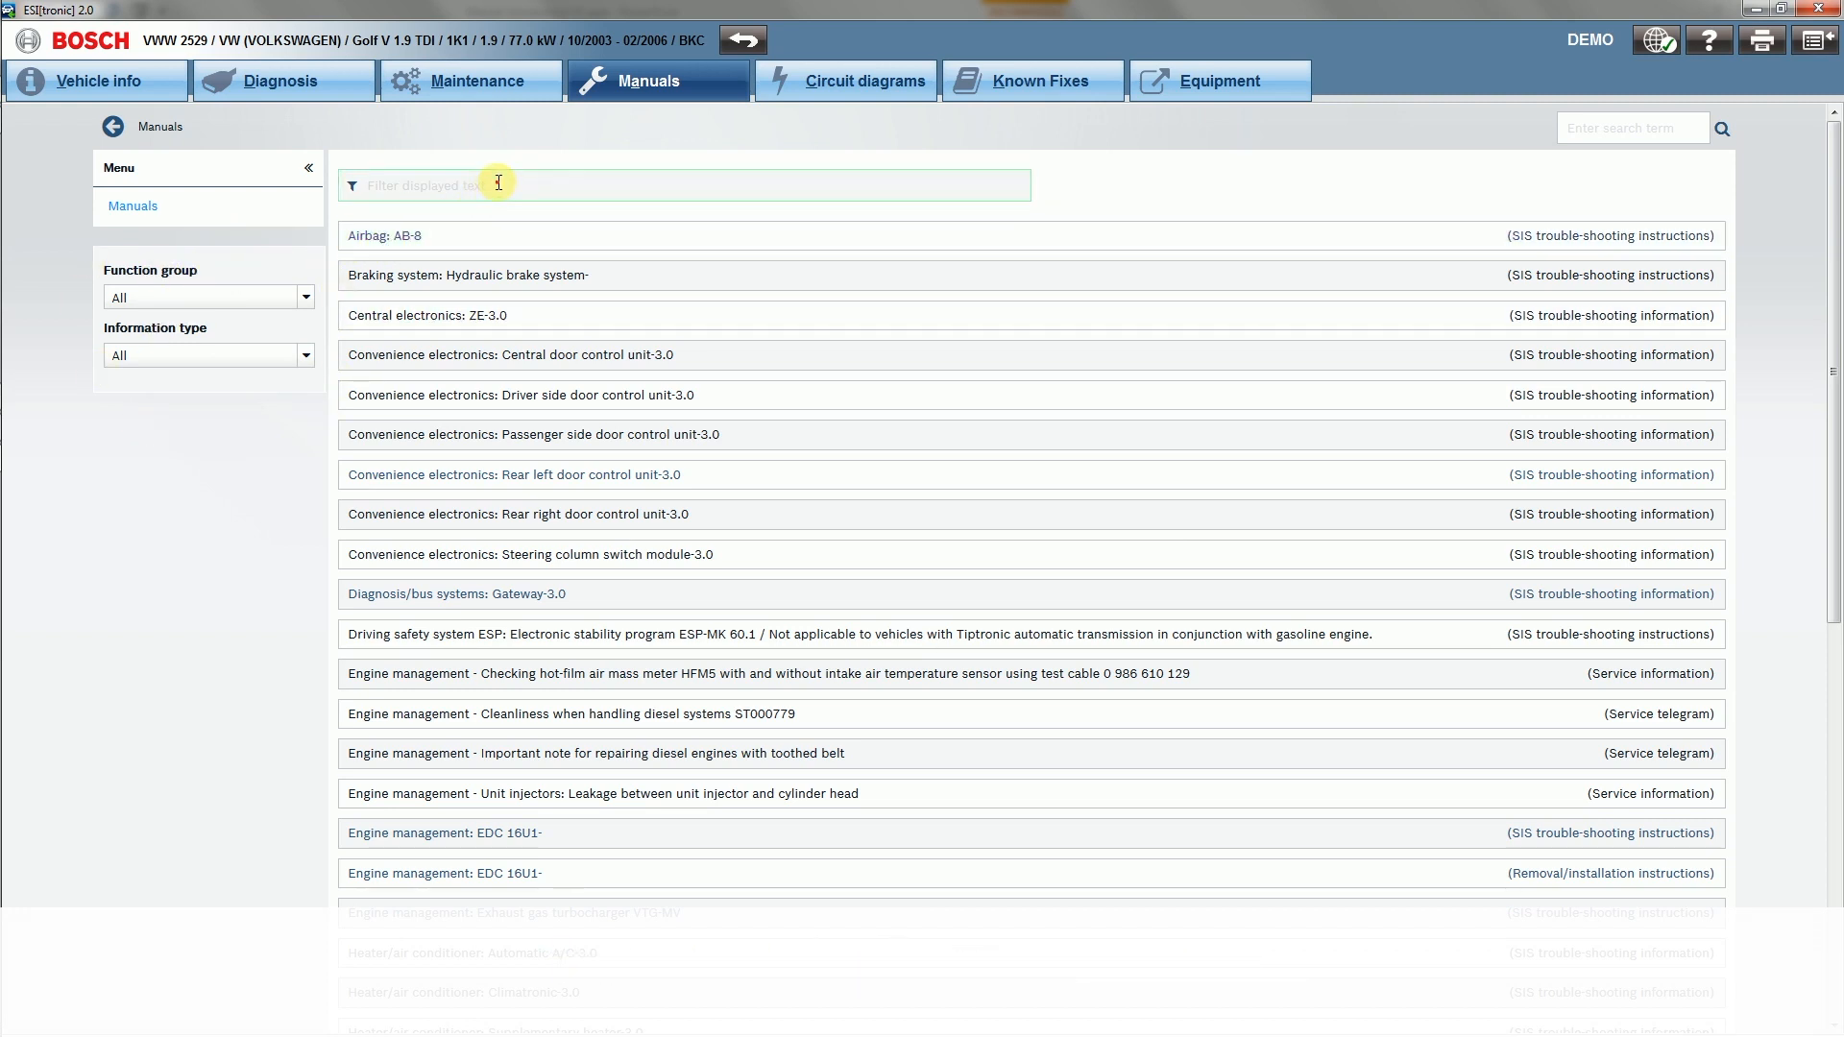
text(engin)
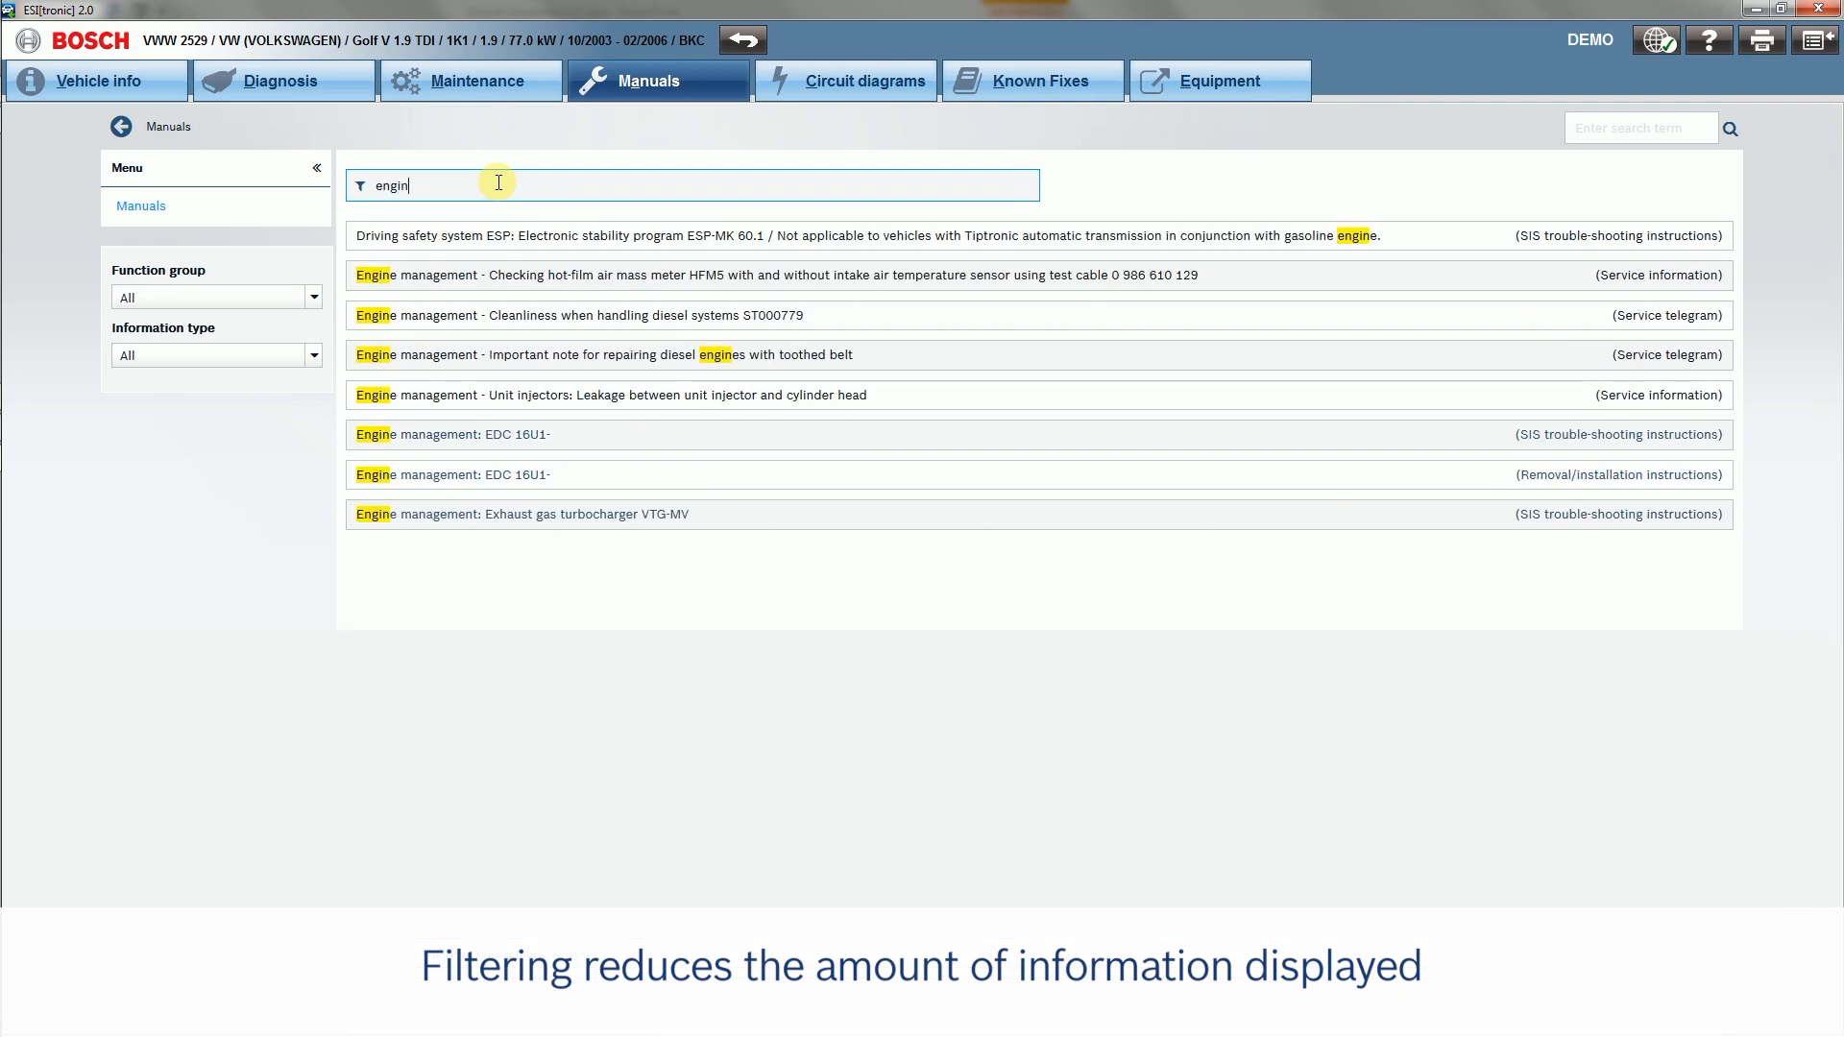
double_click(390, 185)
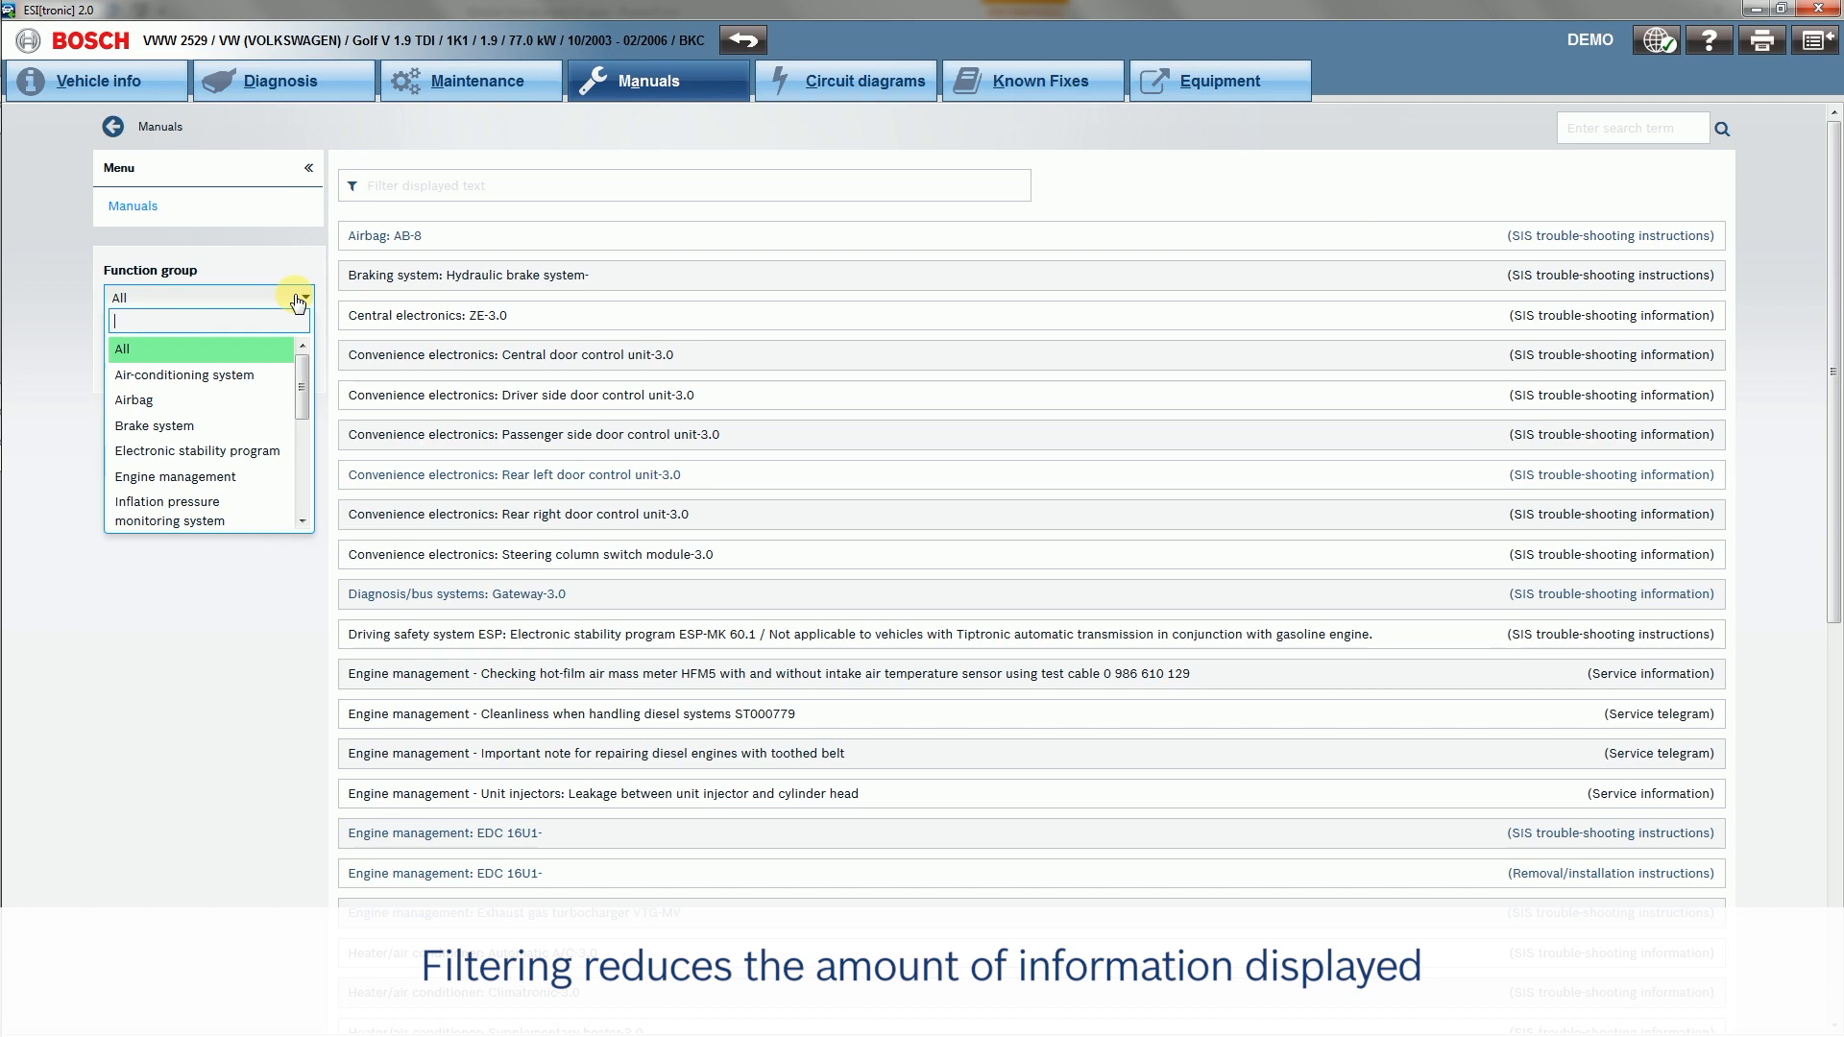
click(133, 399)
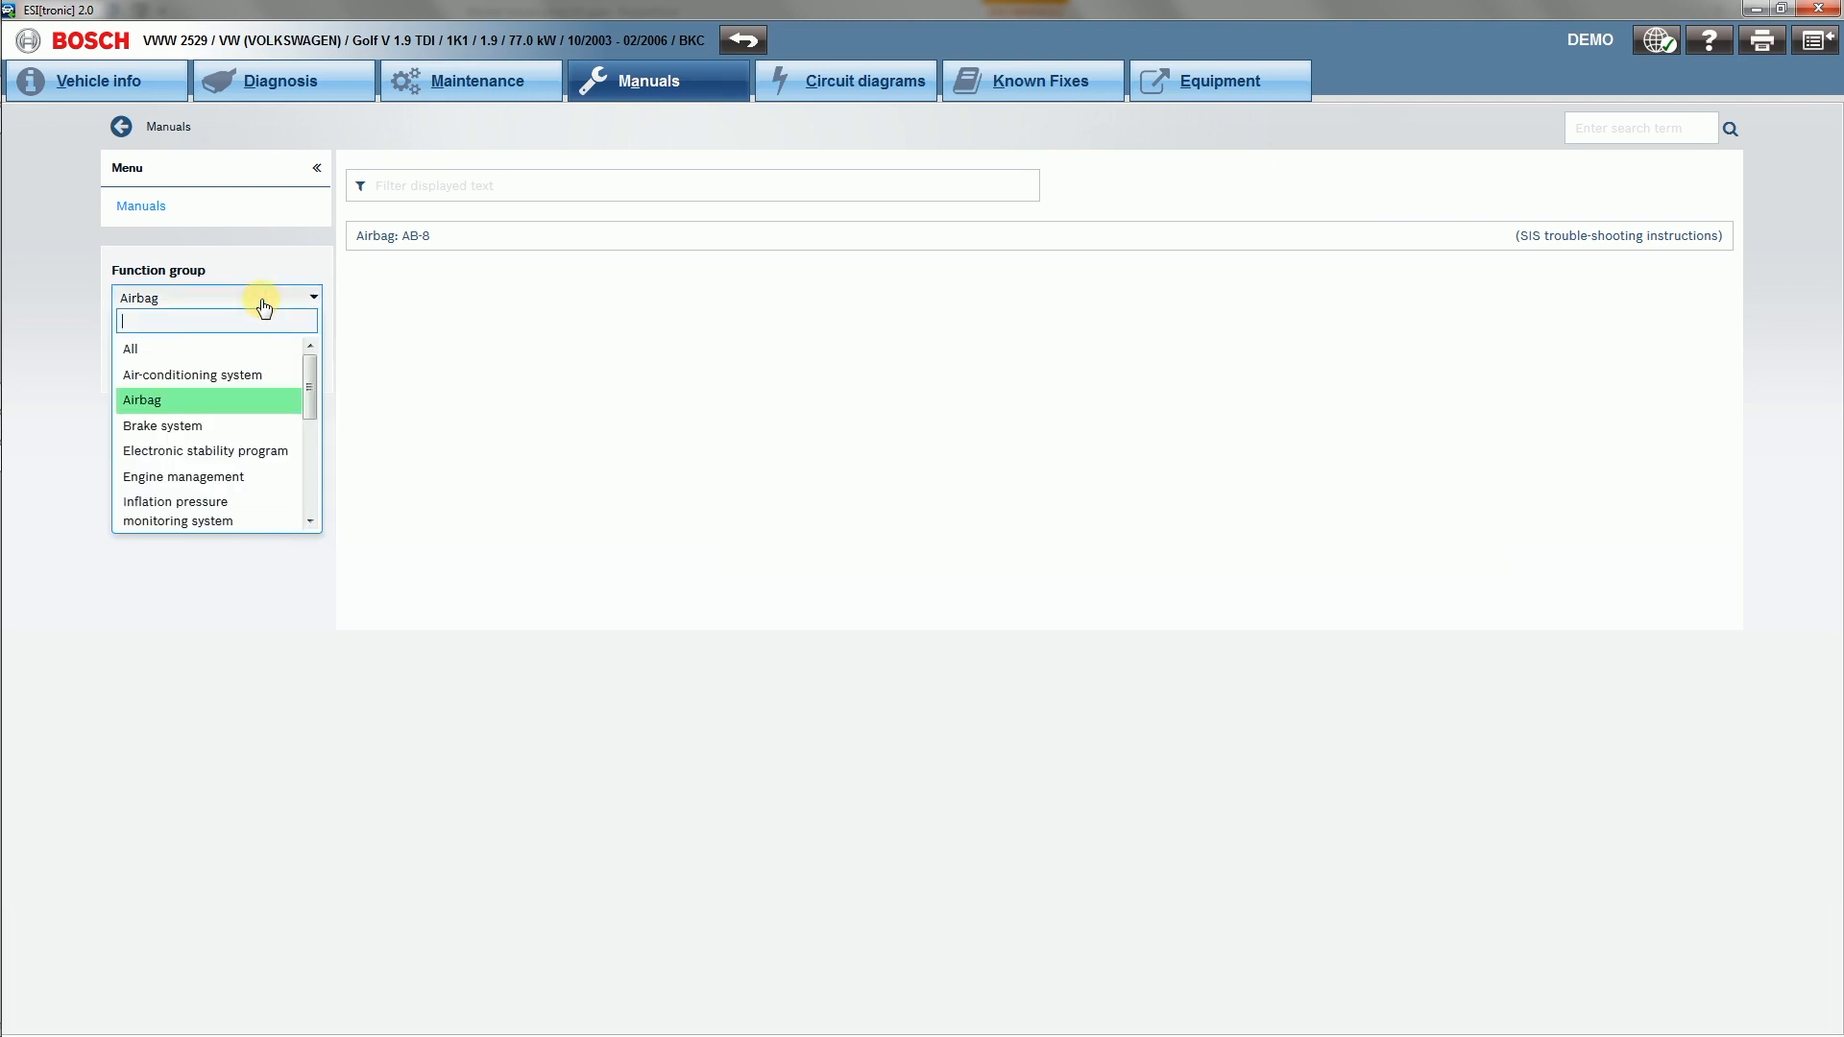
mouse_move(247, 480)
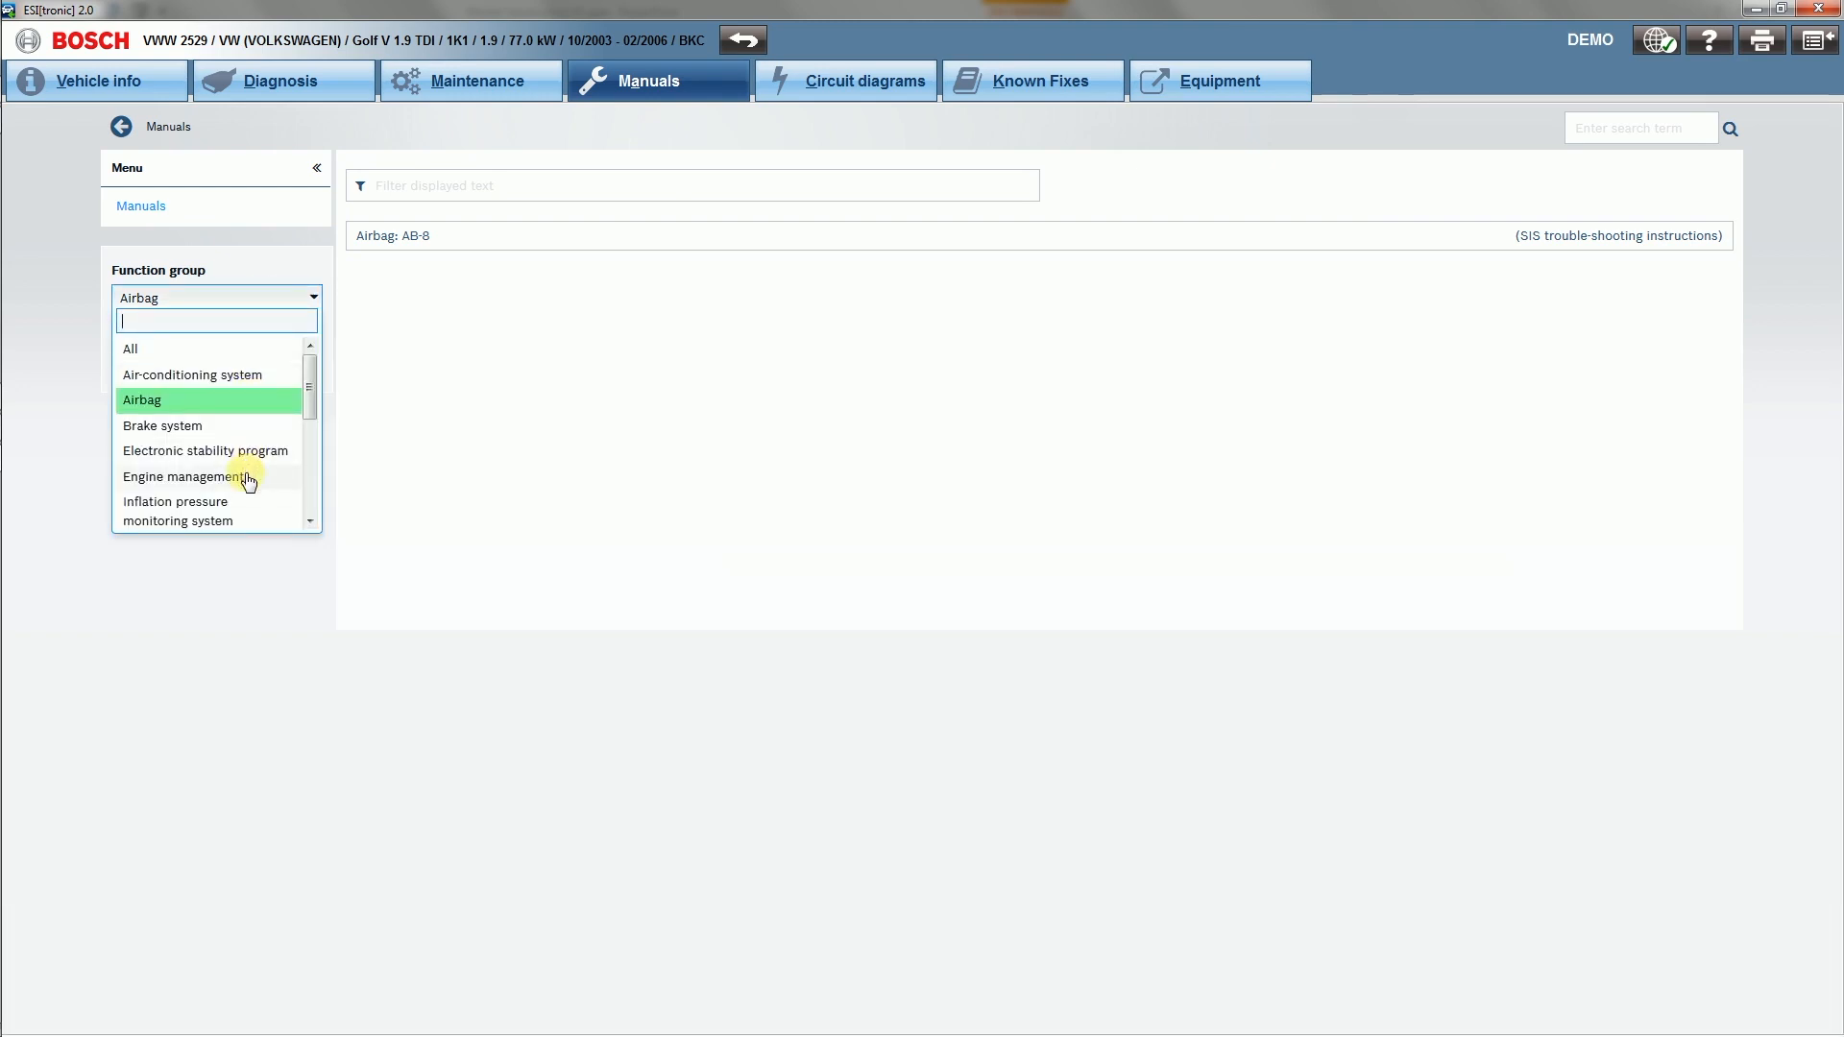
click(183, 477)
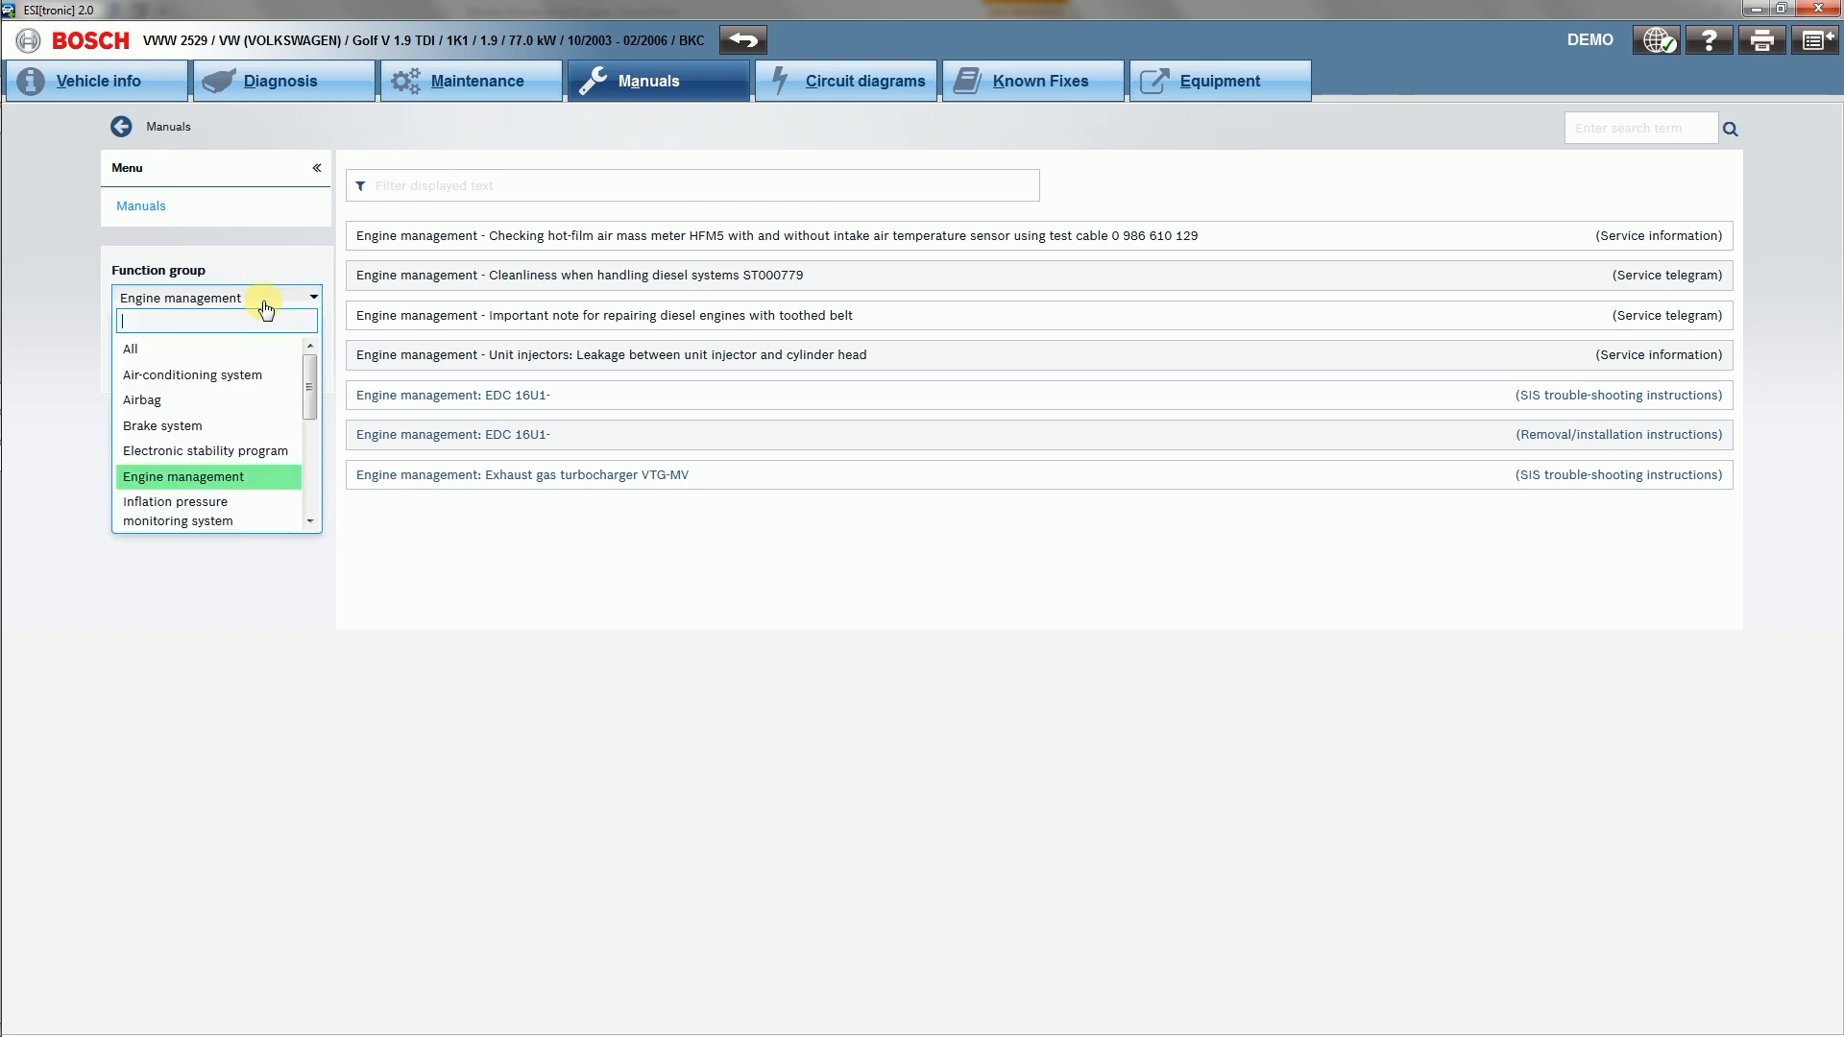
click(129, 348)
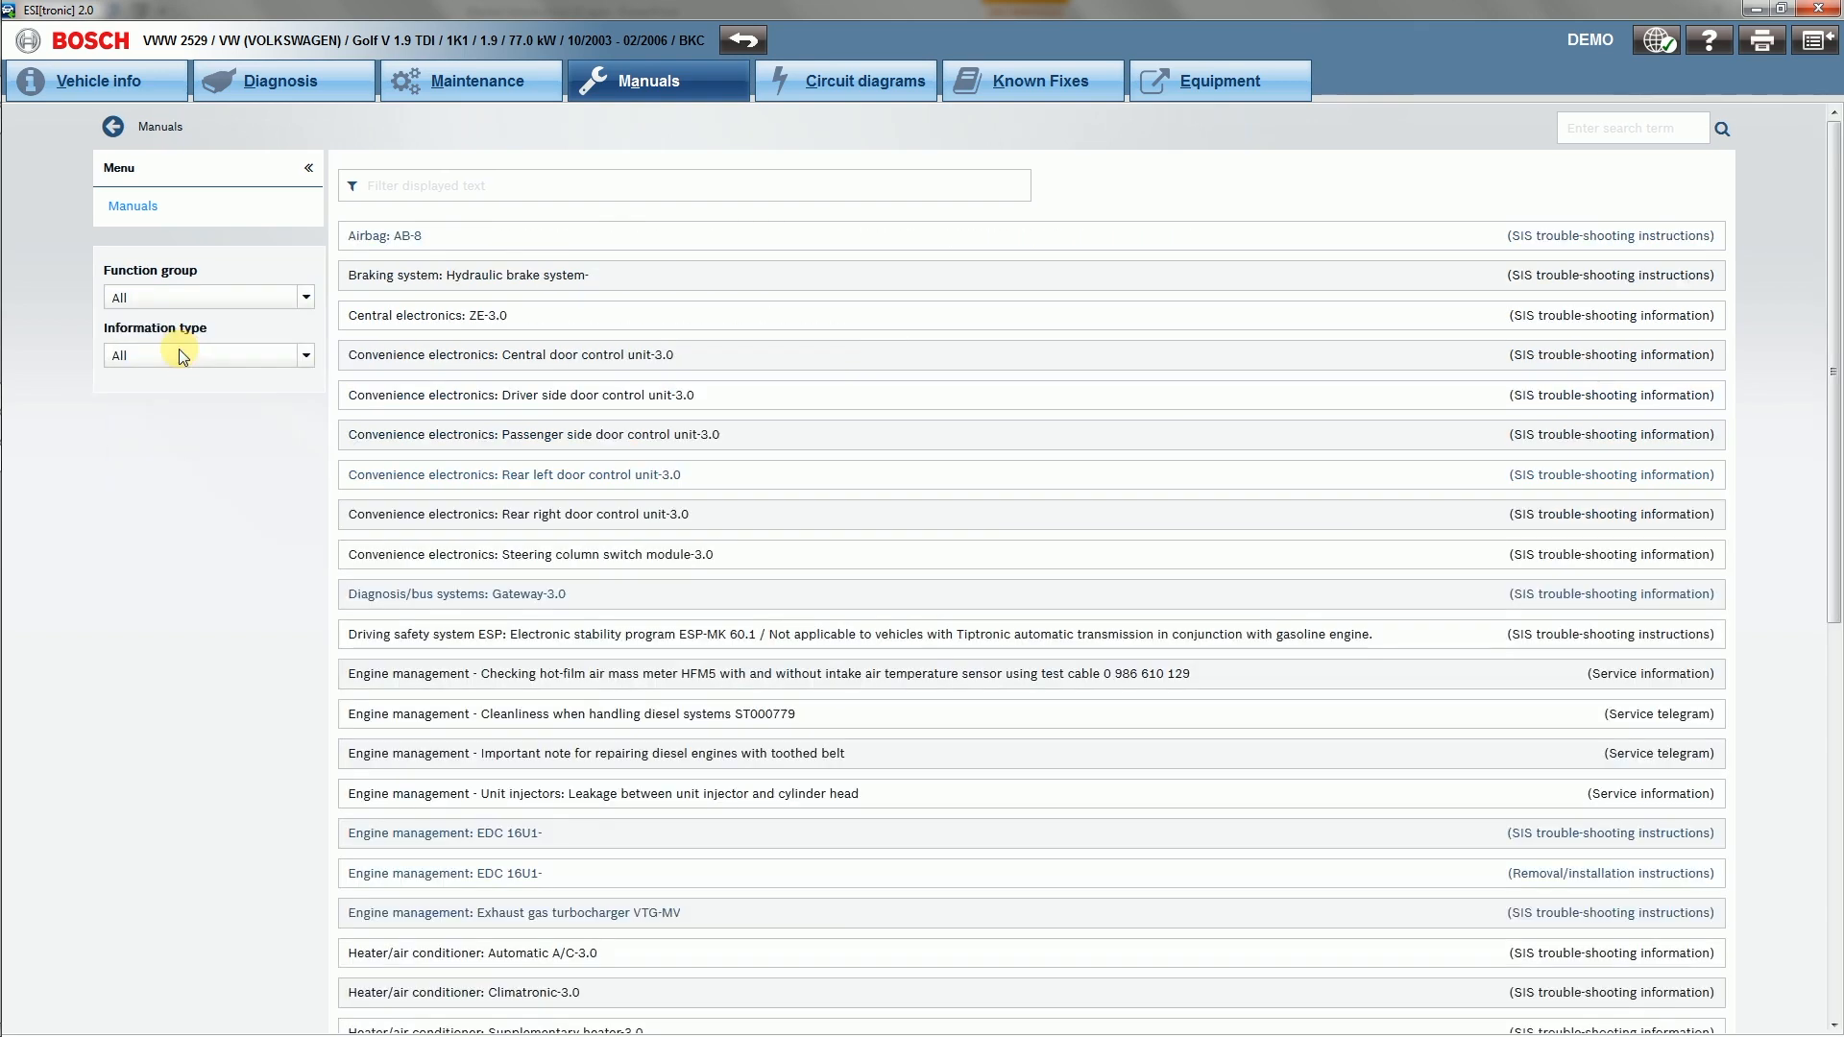
mouse_move(227, 342)
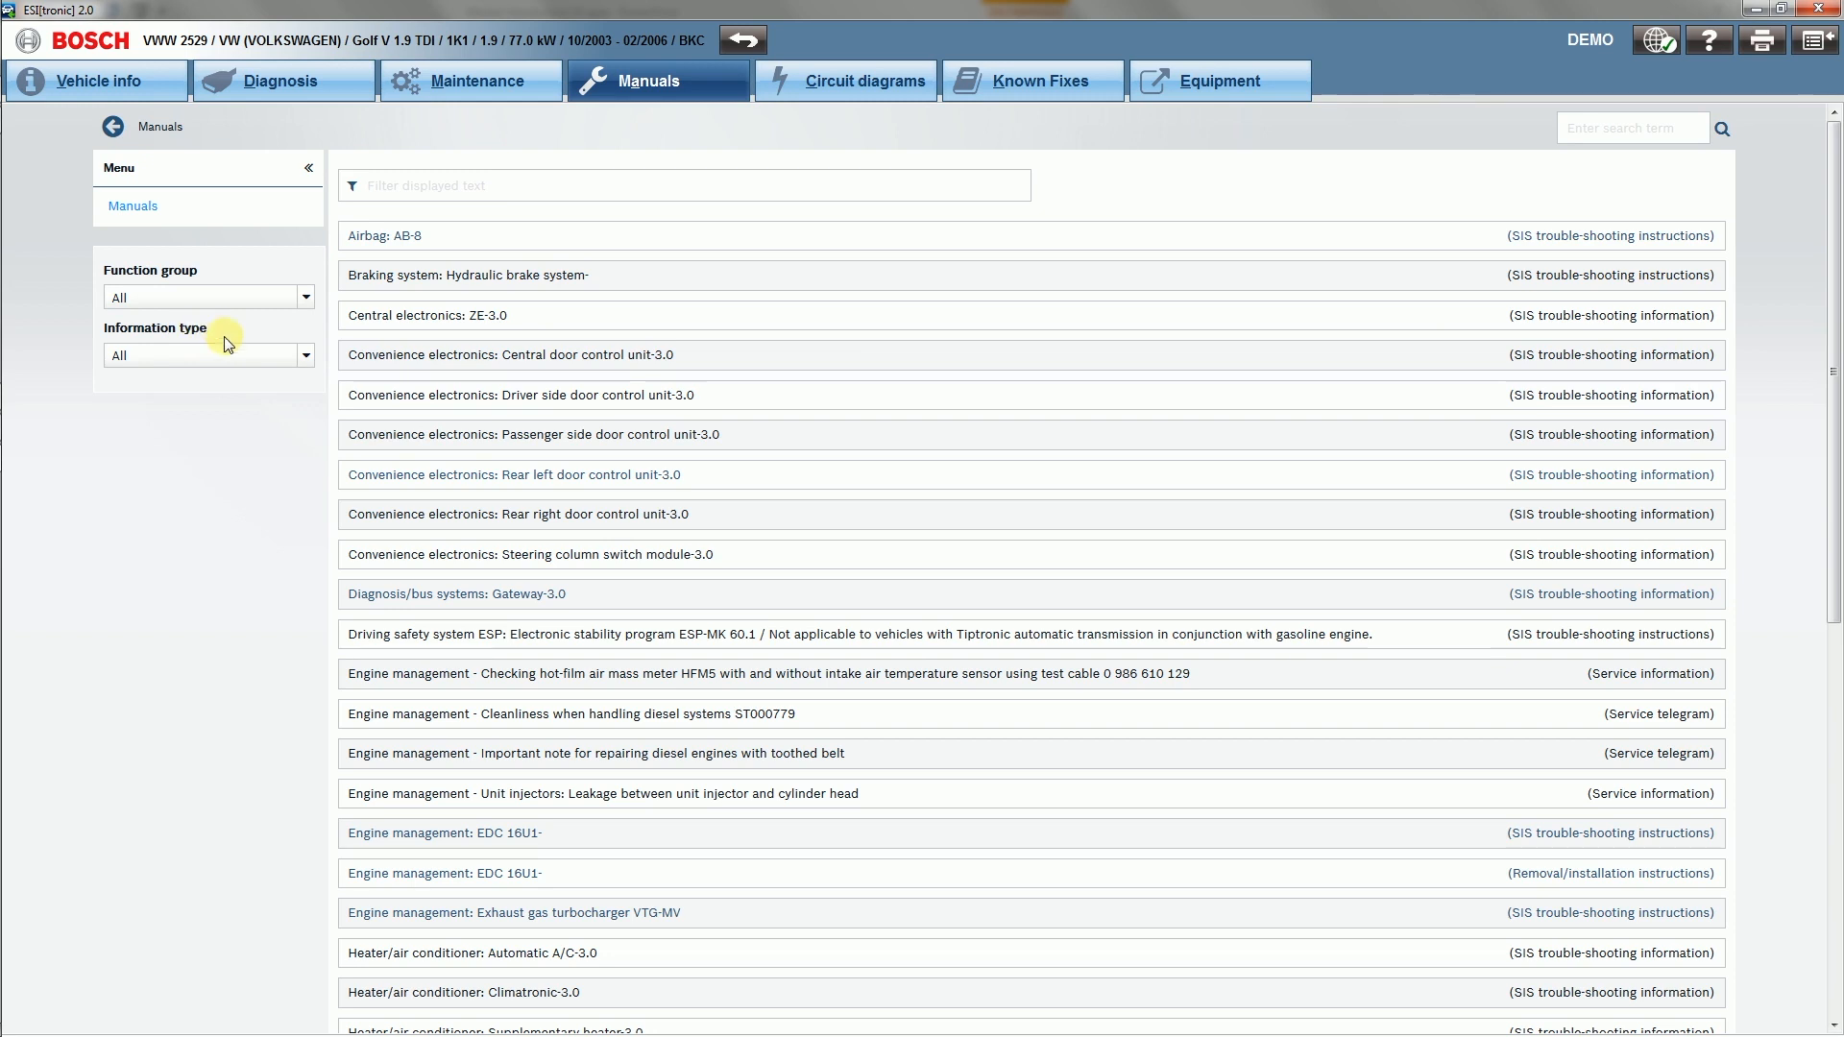
- Narrow manuals by information type: Removal/installation instructions, then SIS system description
click(207, 354)
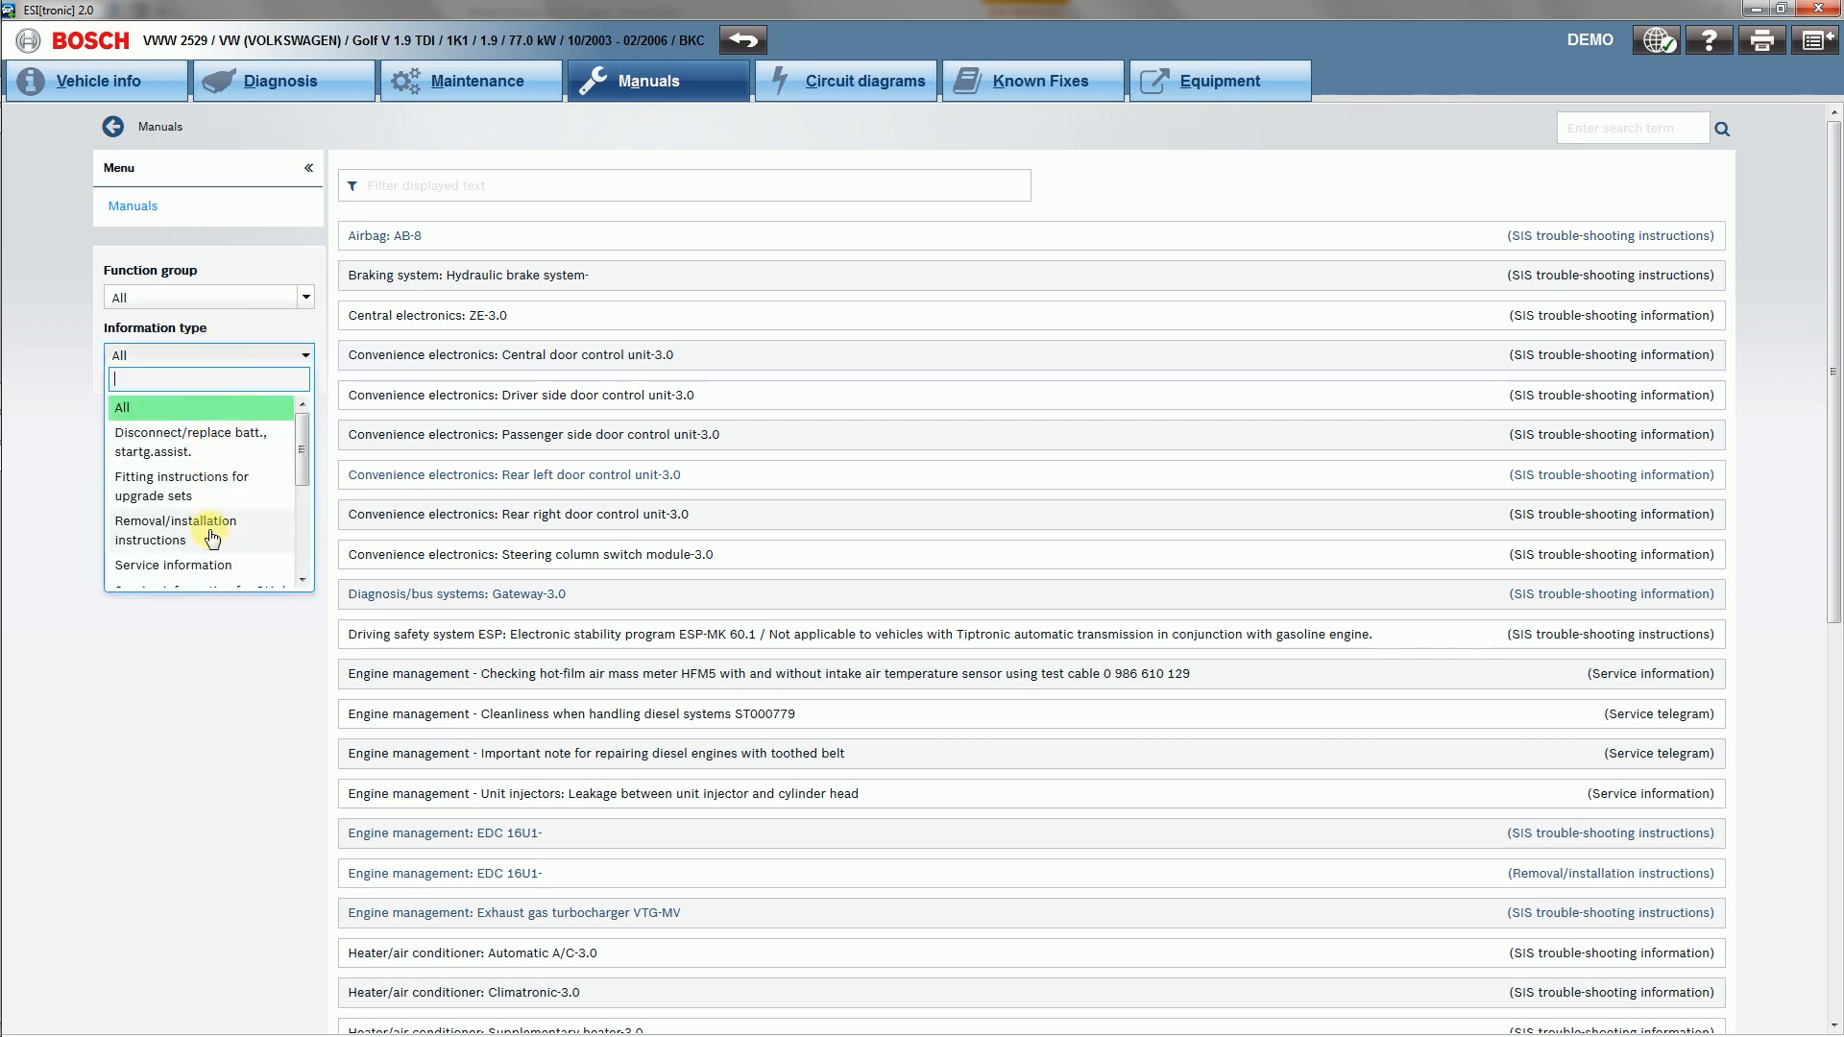
click(174, 530)
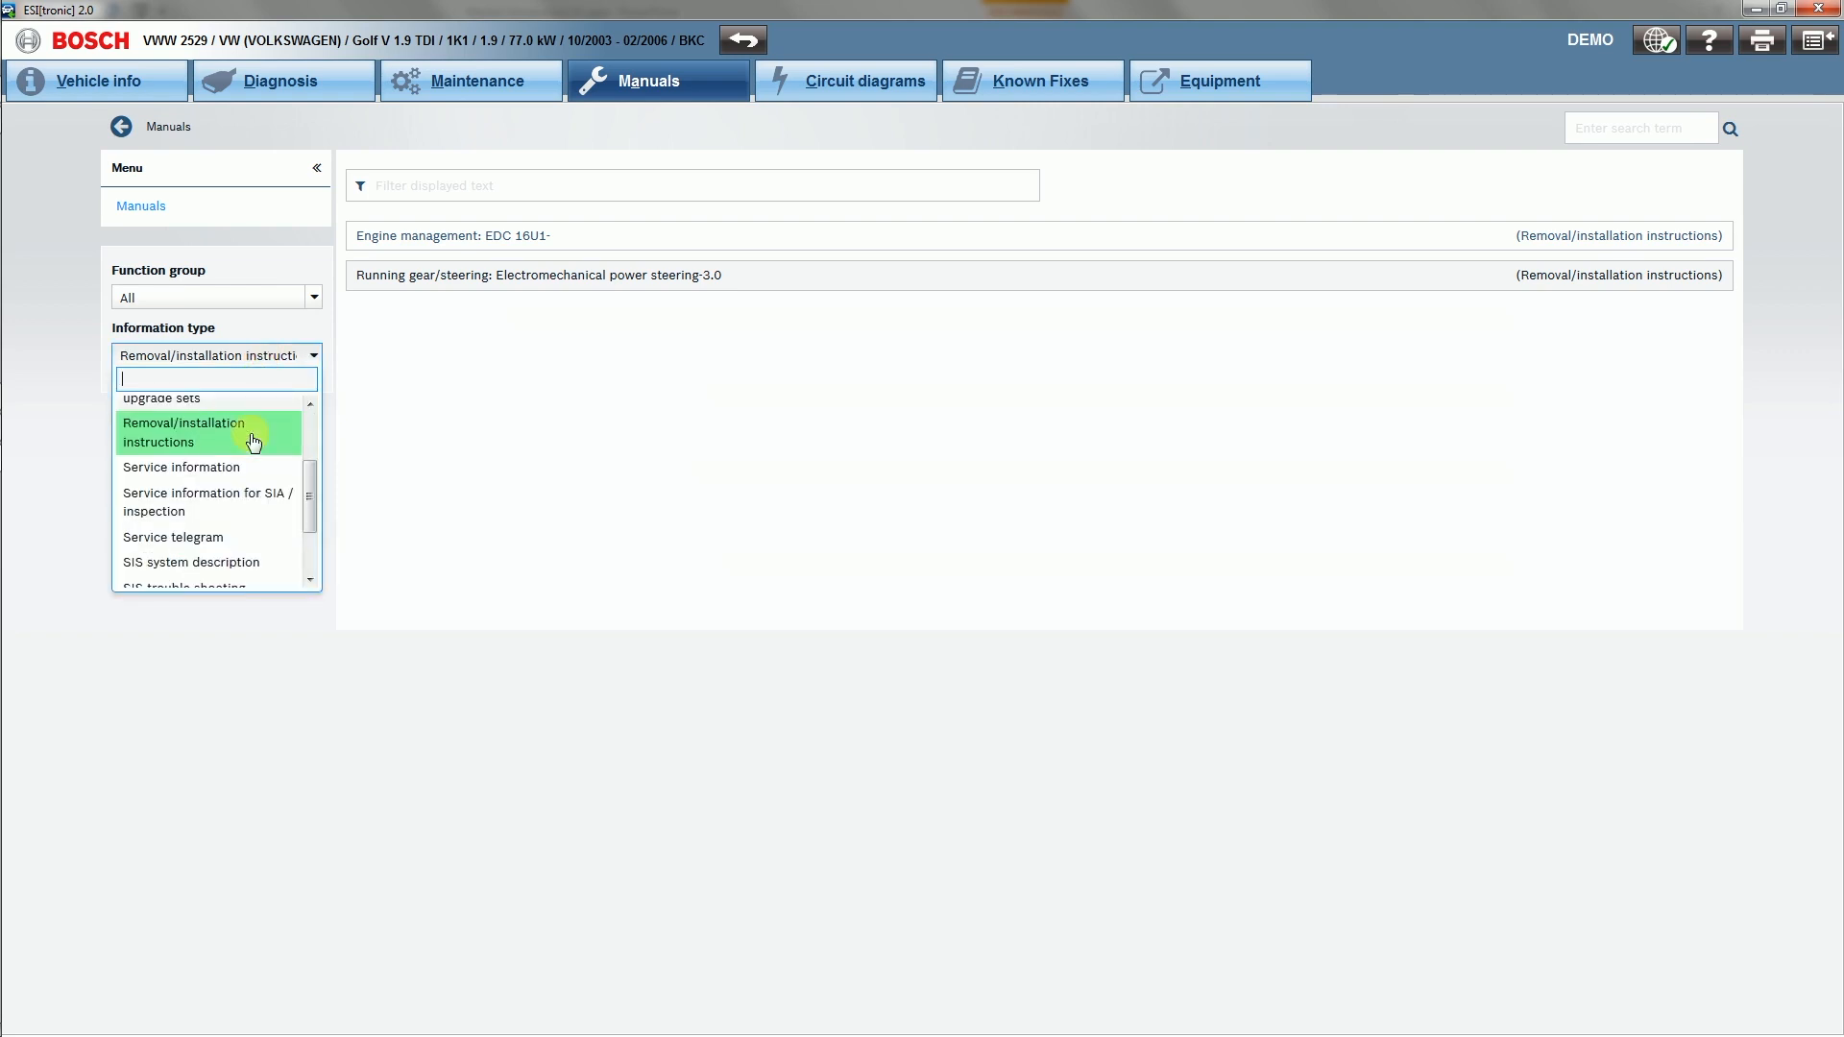
mouse_move(242, 563)
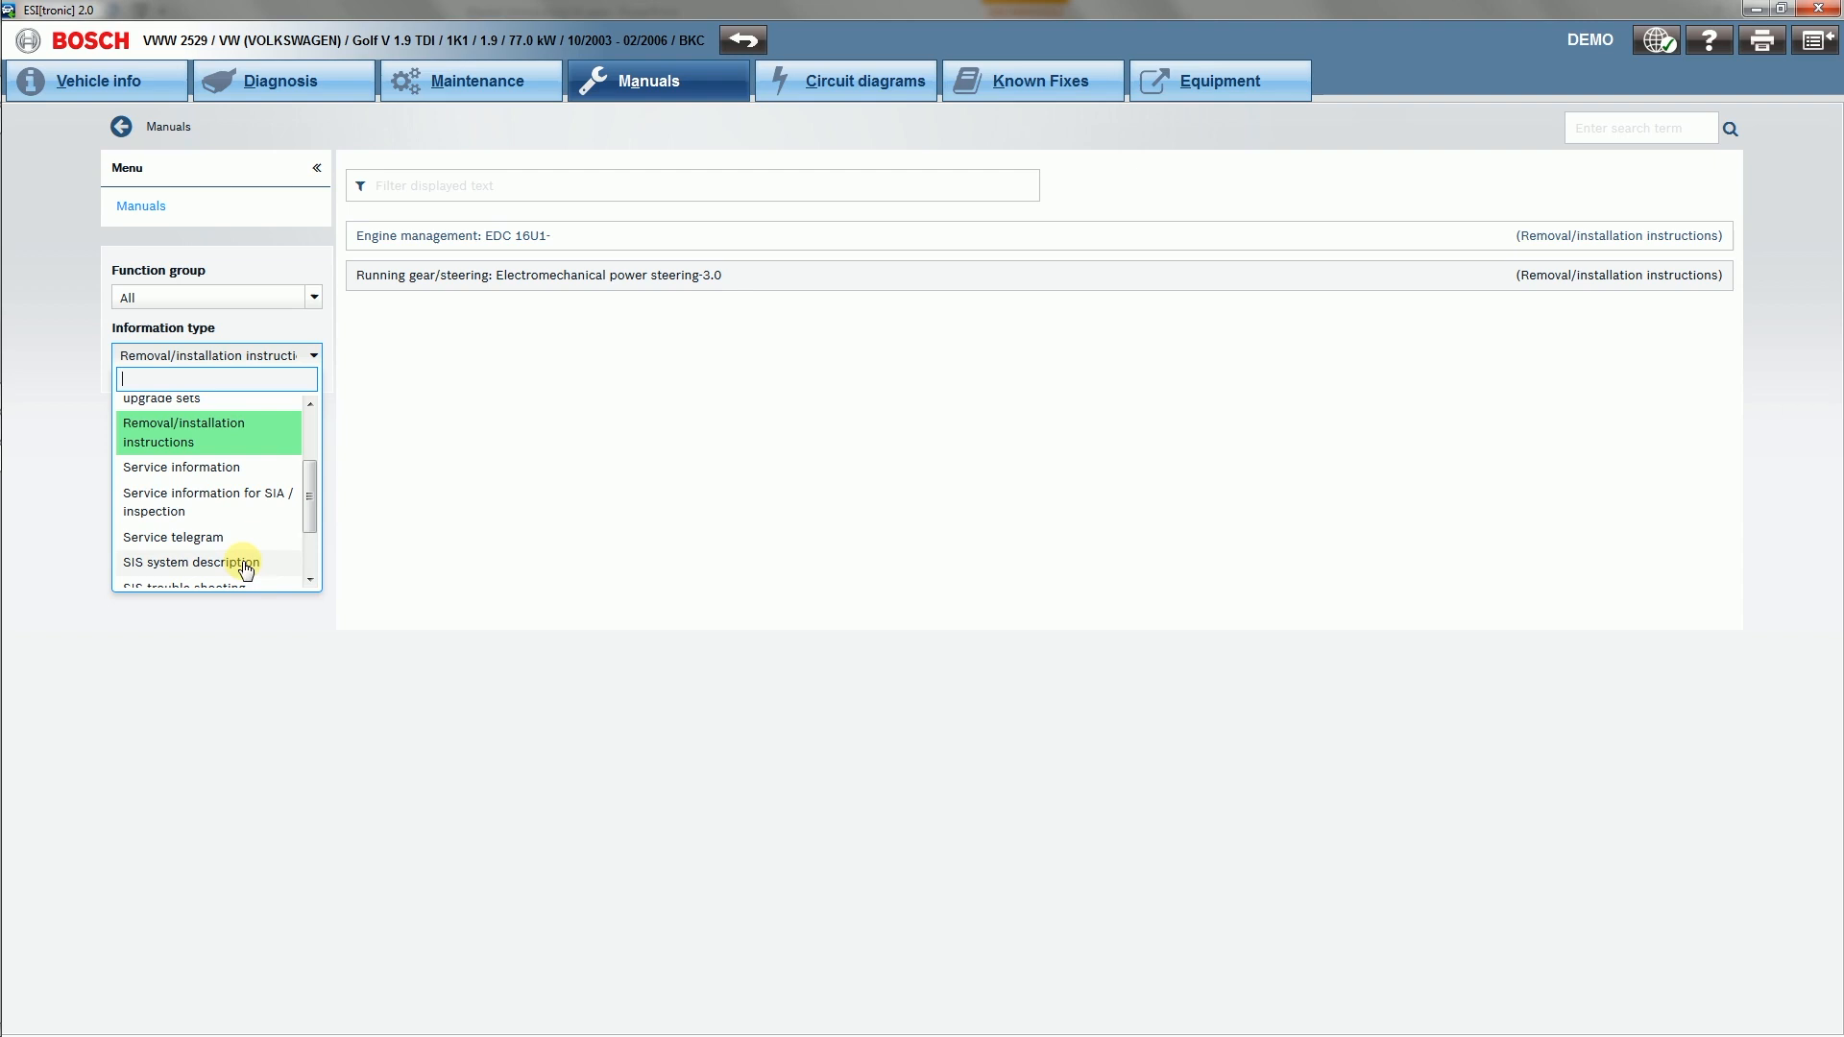
click(190, 563)
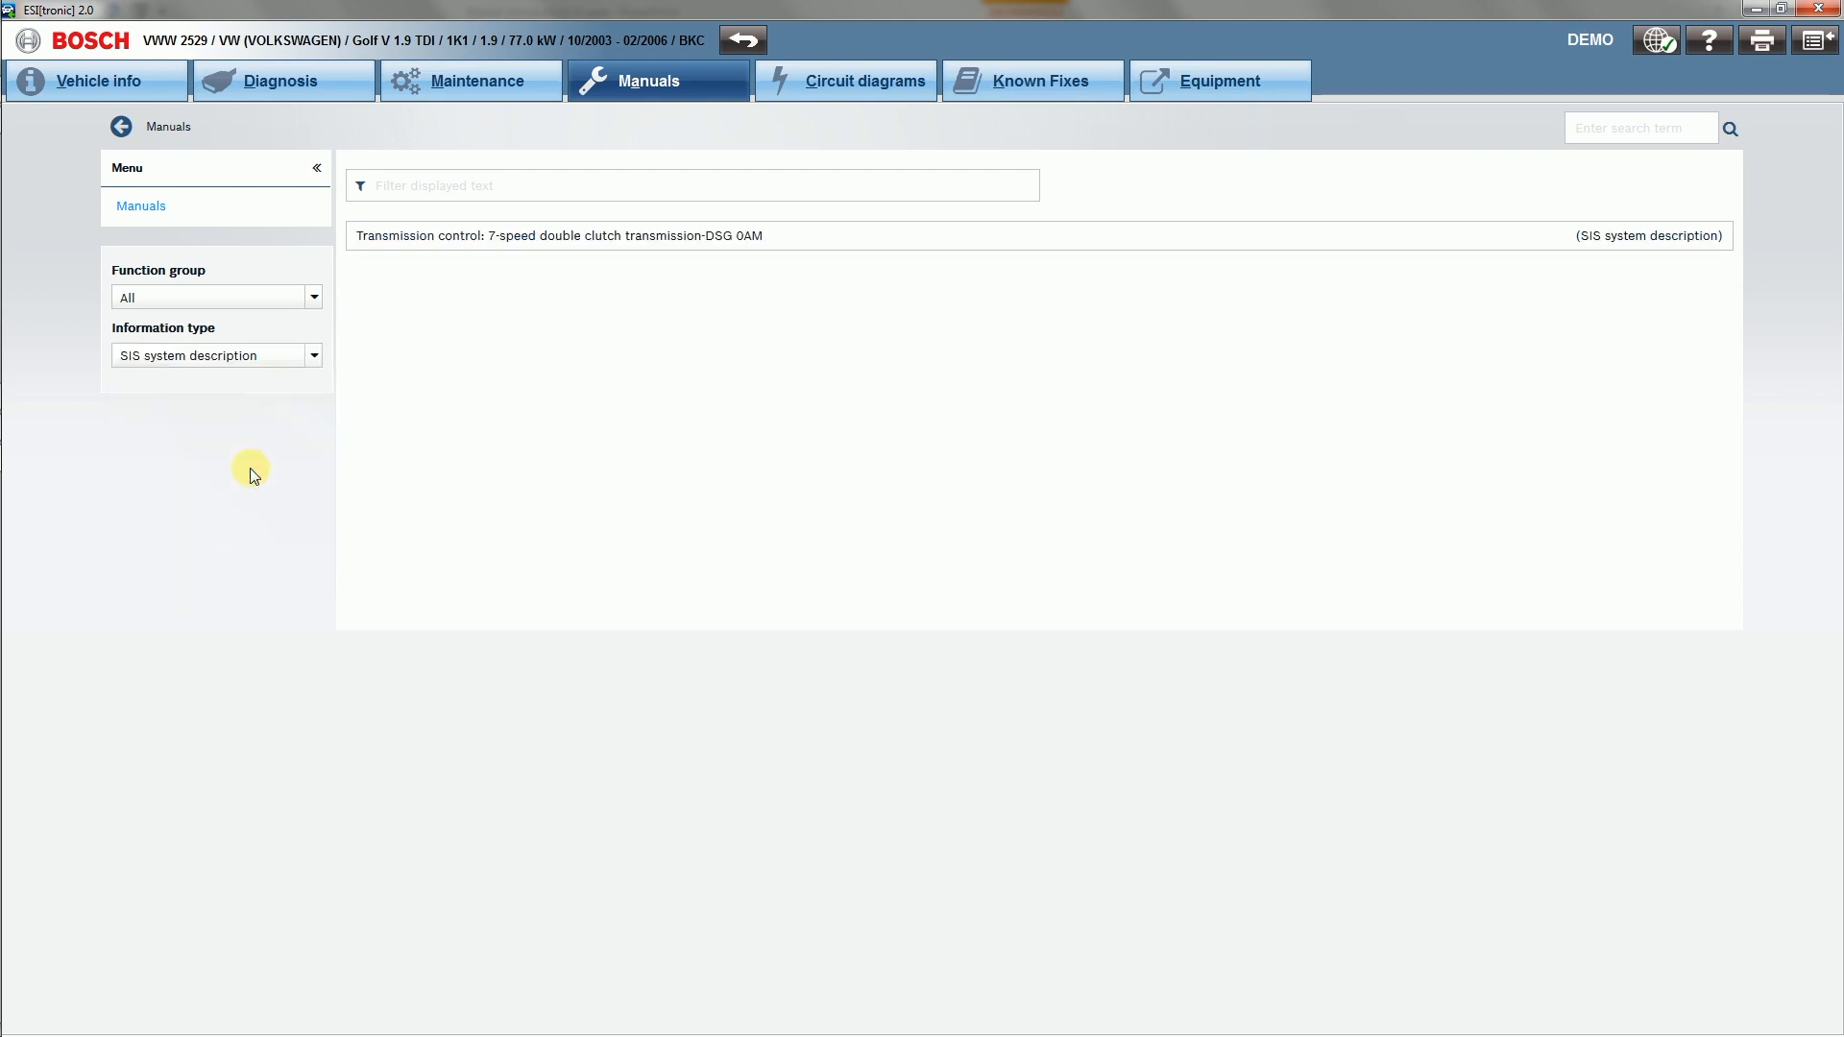
click(217, 354)
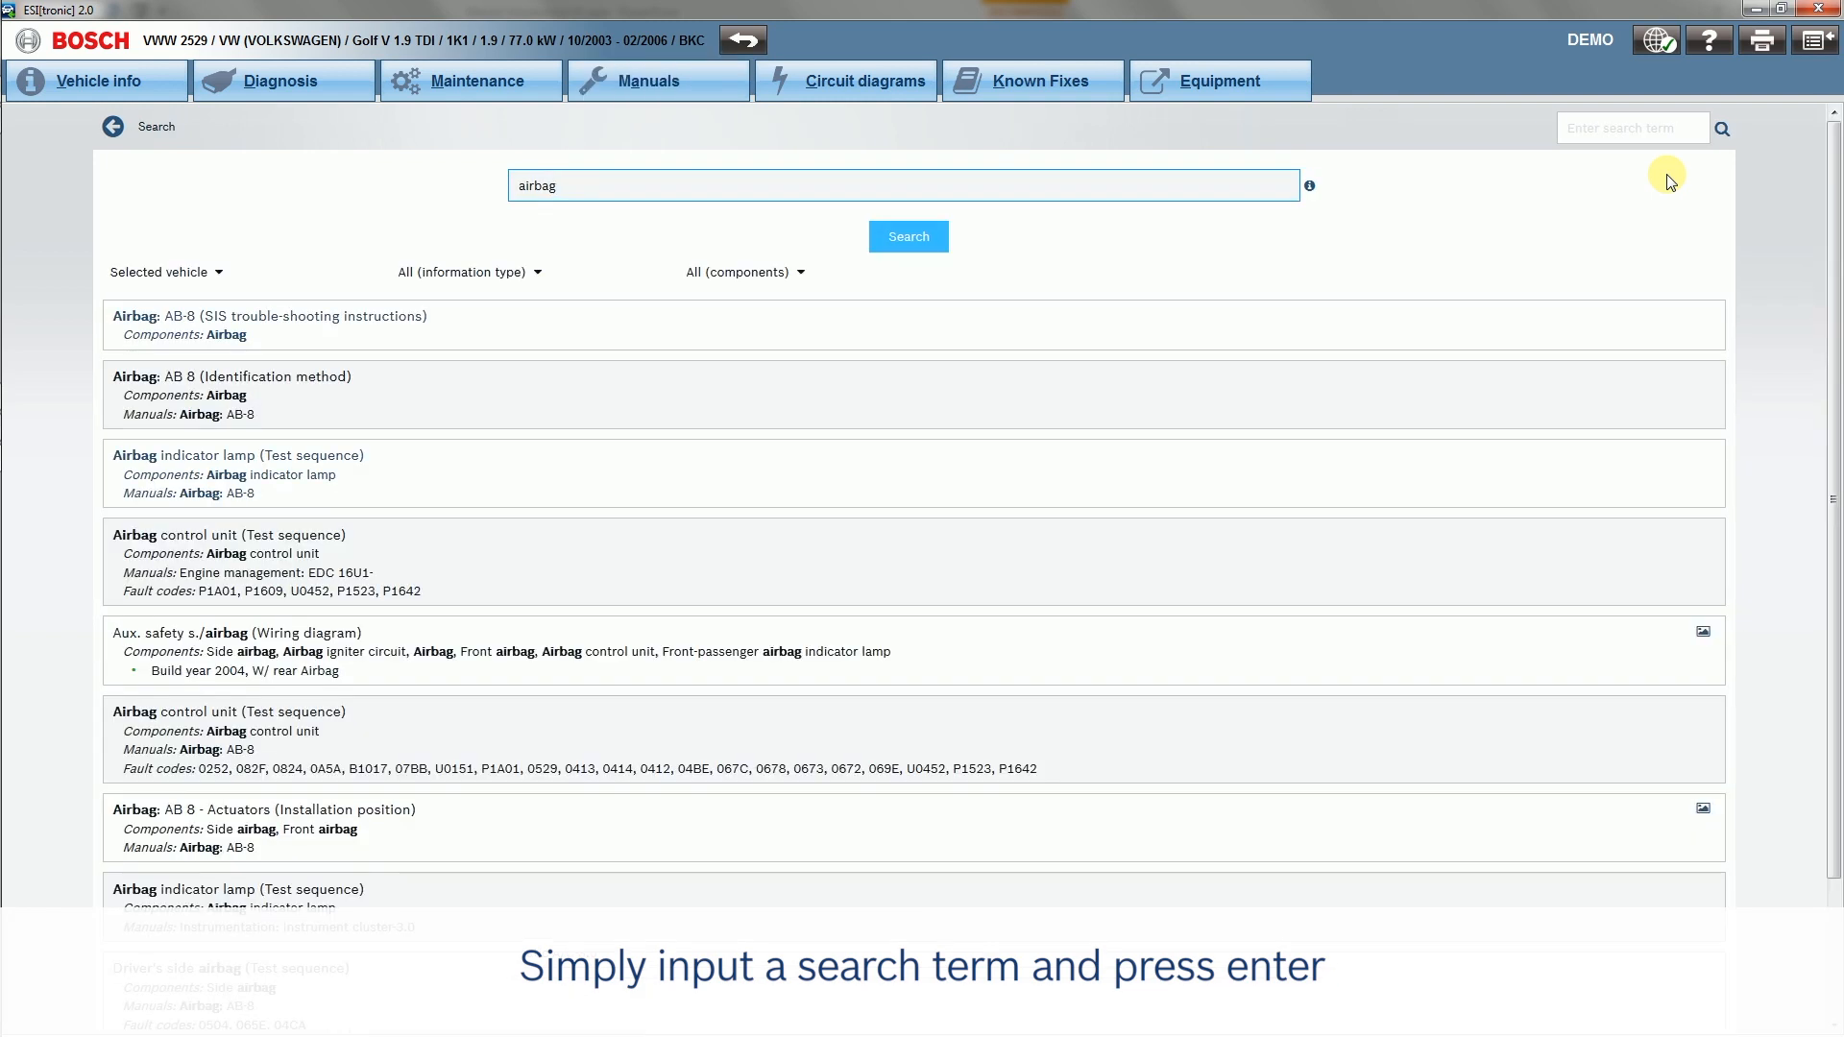
mouse_move(1661, 186)
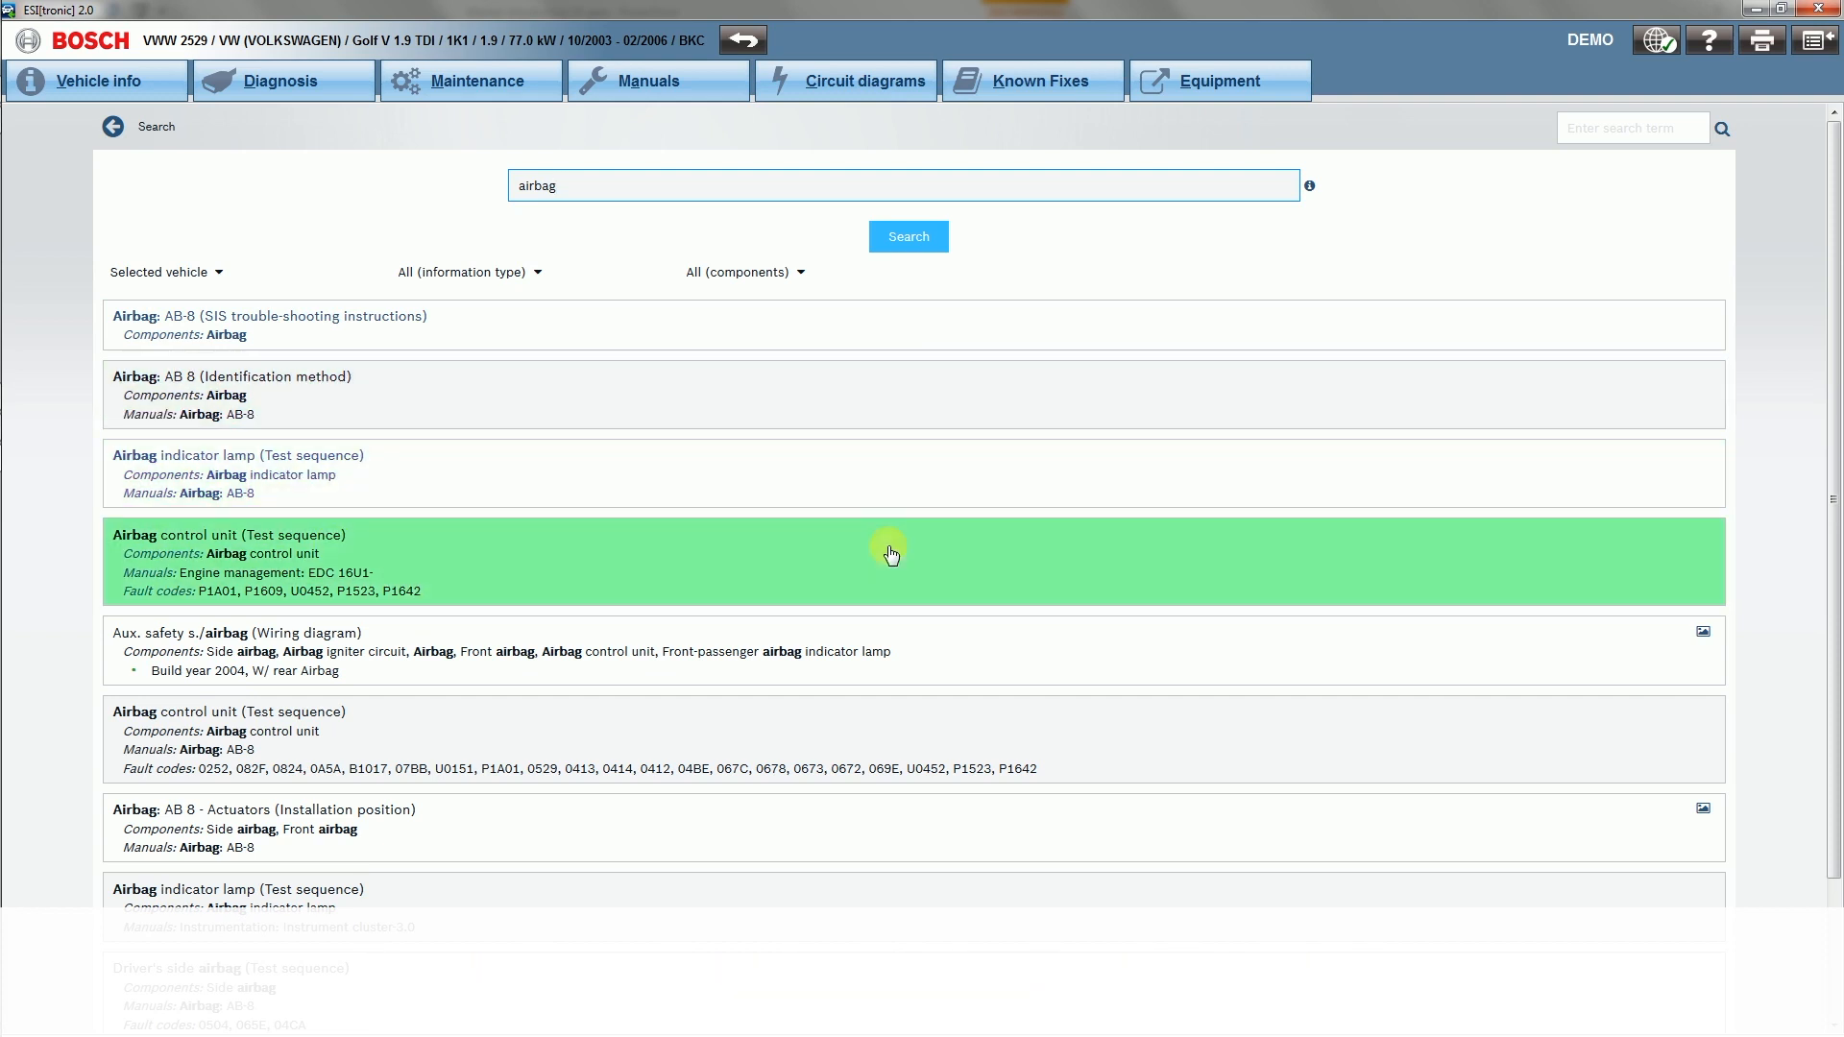
- Open the Airbag control unit test sequence and the related-information menu for component A4.1
click(890, 553)
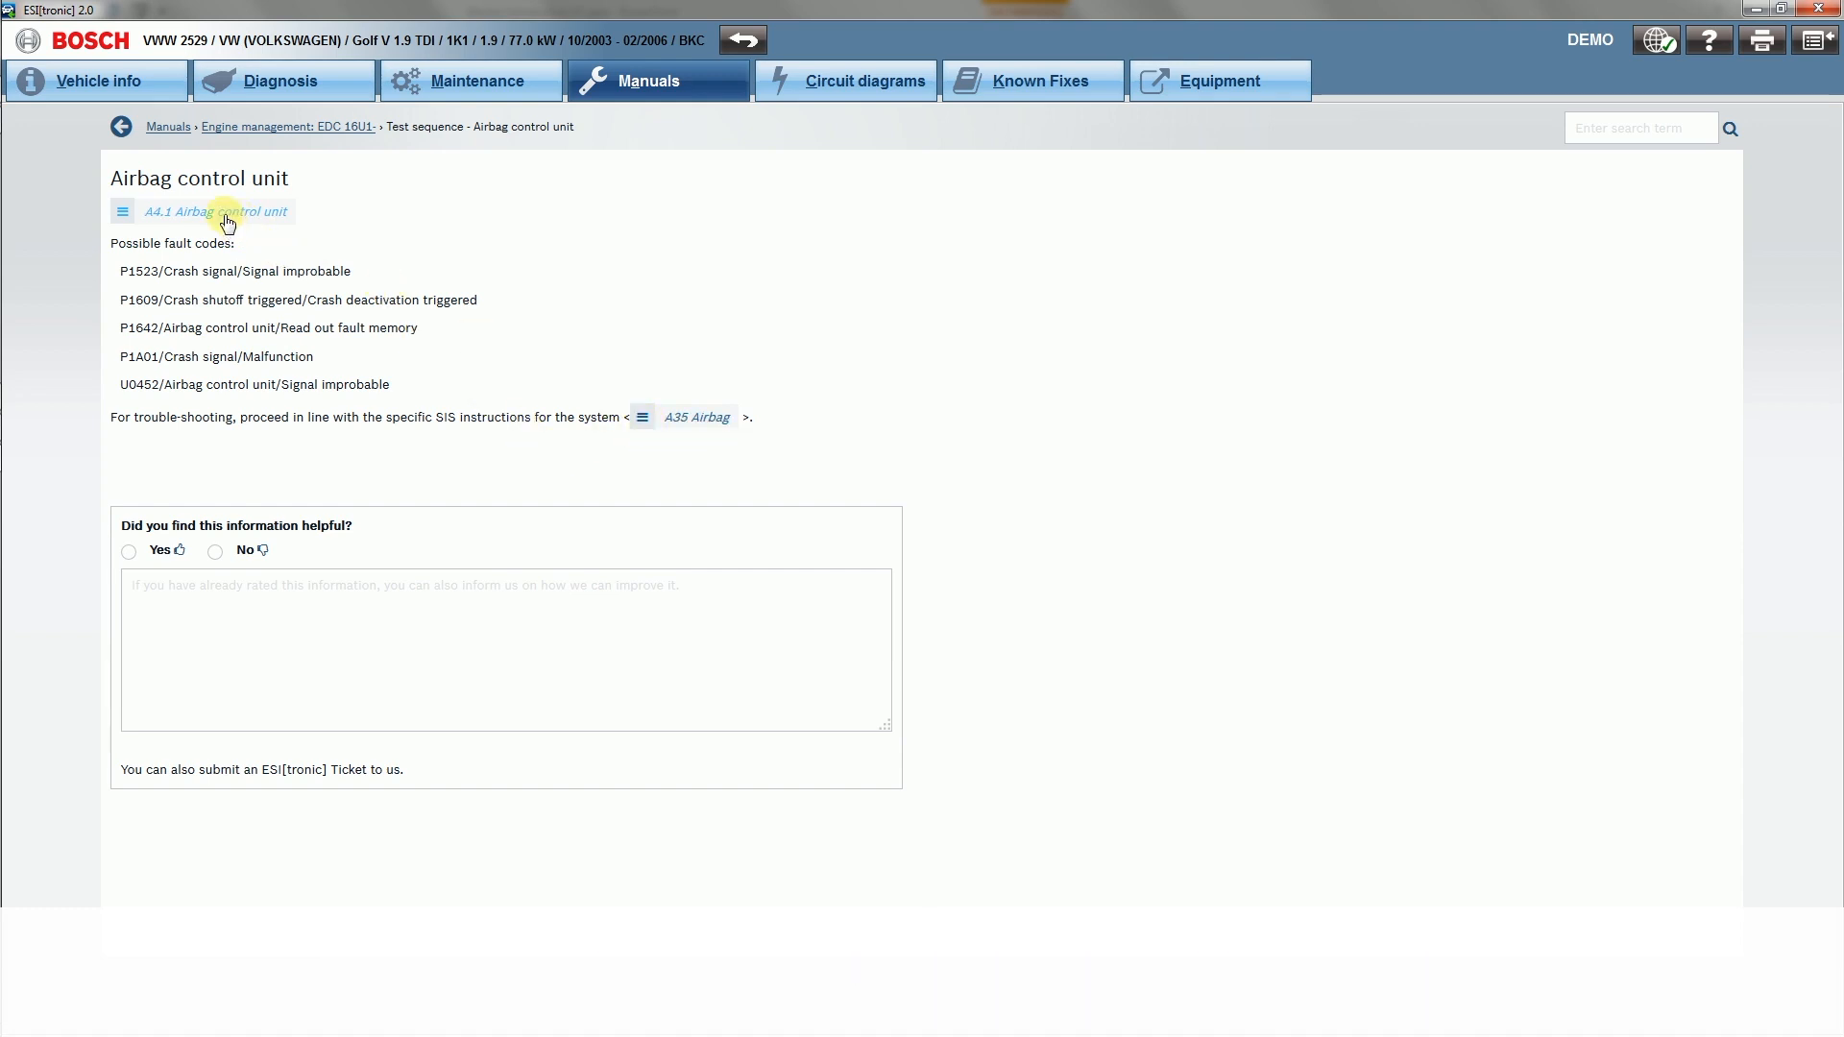
click(217, 211)
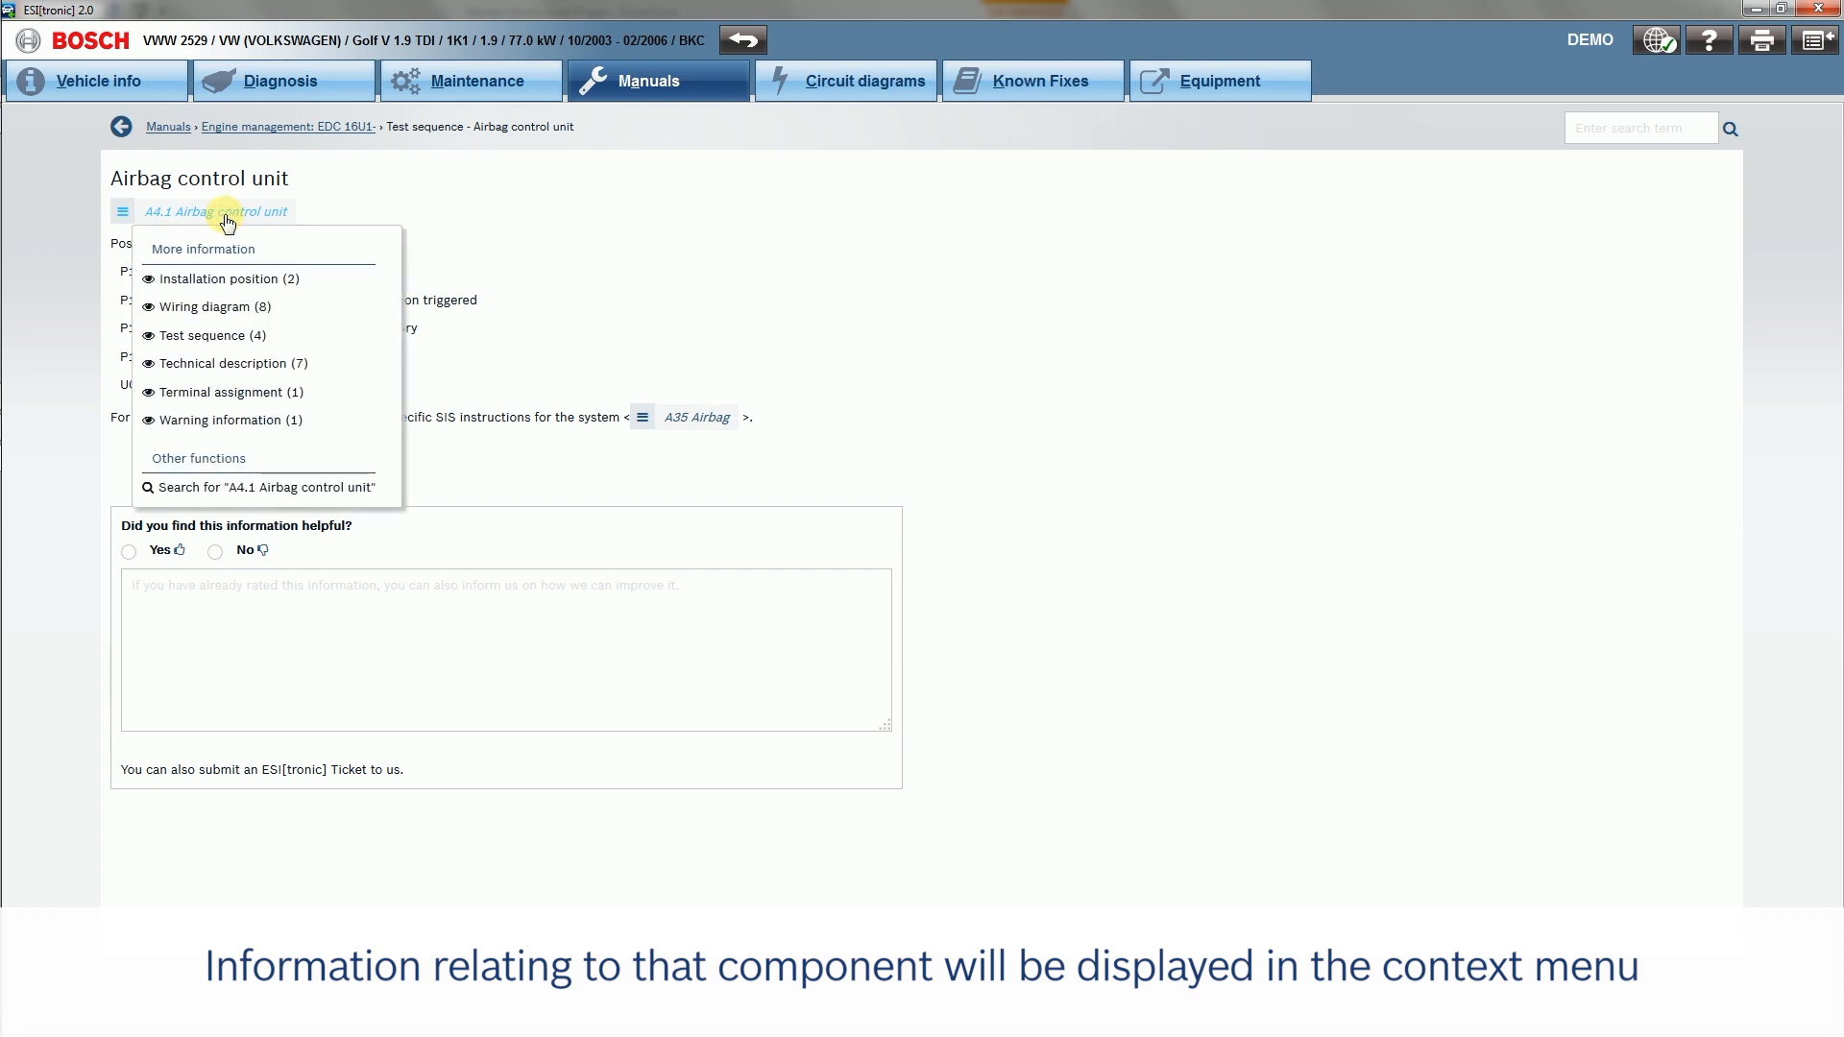
mouse_move(242, 286)
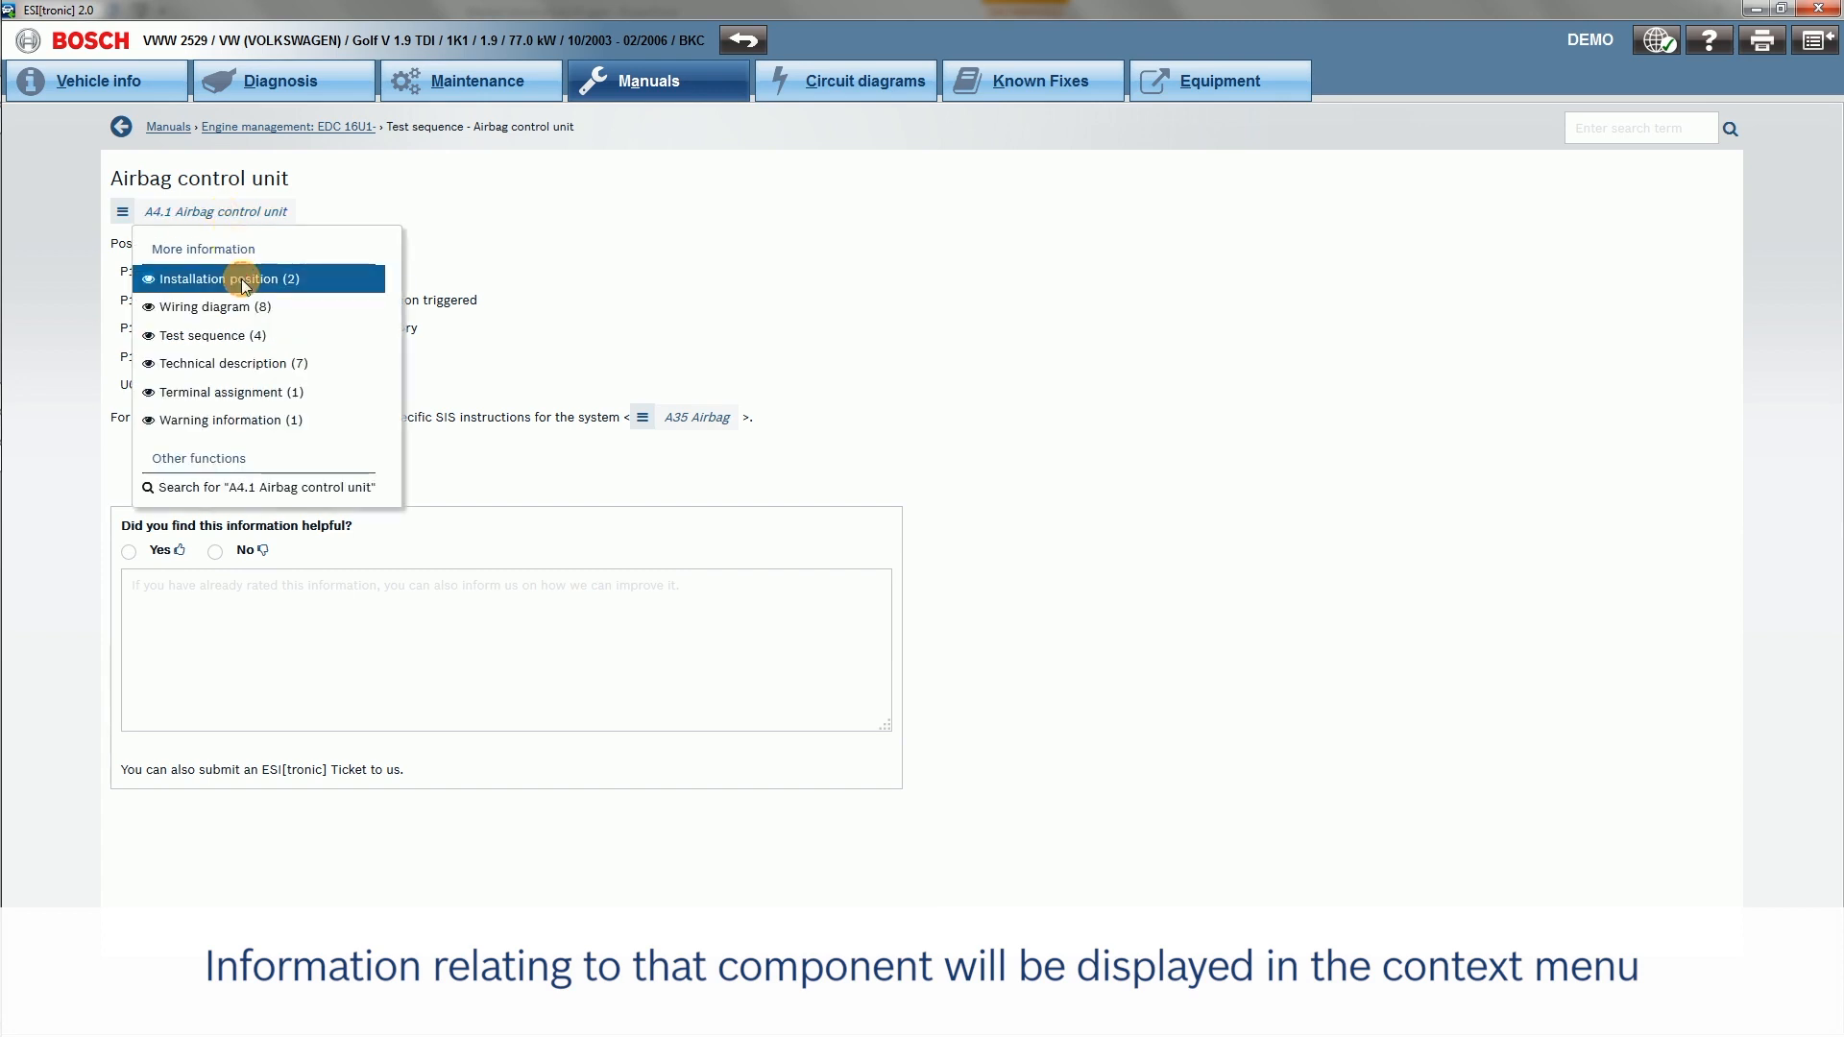